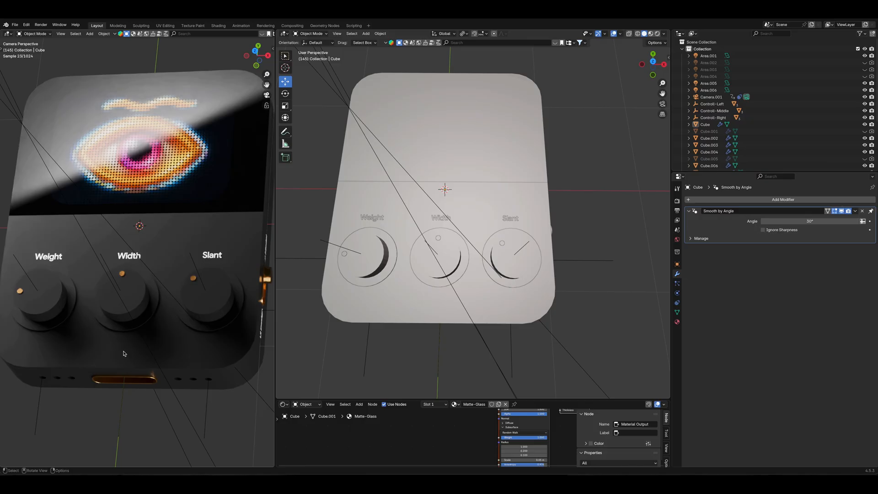
{"action": "mouse_move", "coordinate": [117, 318]}
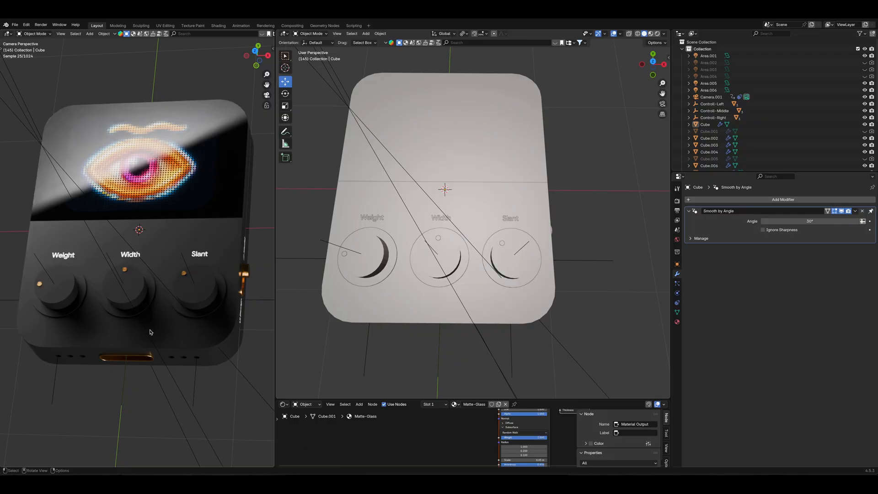
Step: Select the middle Width knob cylinder in the viewport
{"action": "left_click", "coordinate": [440, 257]}
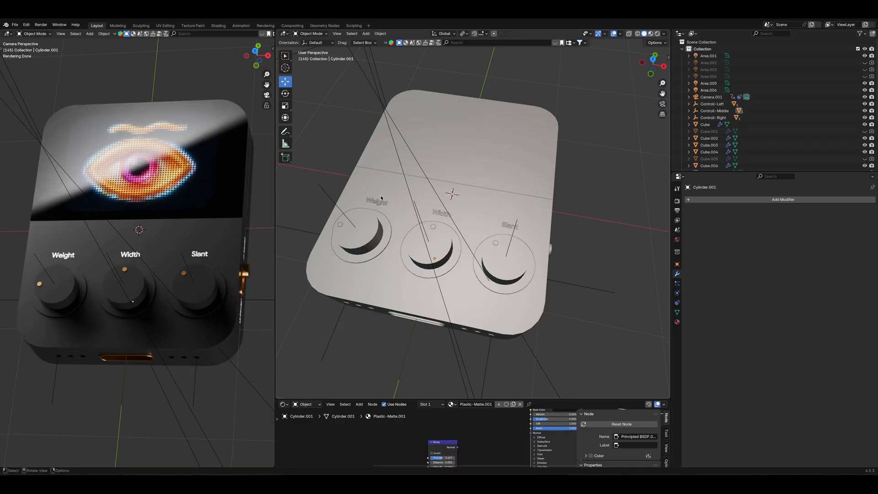
Step: Add a Bevel modifier to the Width knob with 0.01 m amount and 3 segments
{"action": "left_click", "coordinate": [667, 33]}
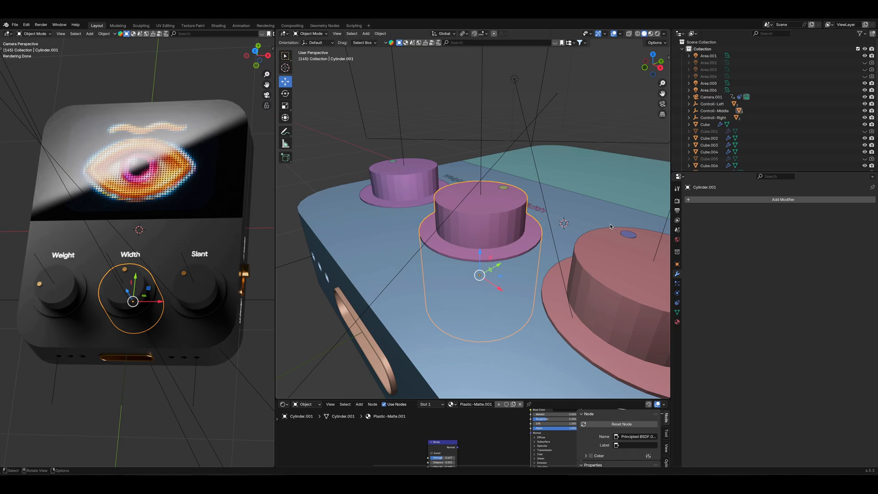
{"action": "left_click", "coordinate": [782, 199]}
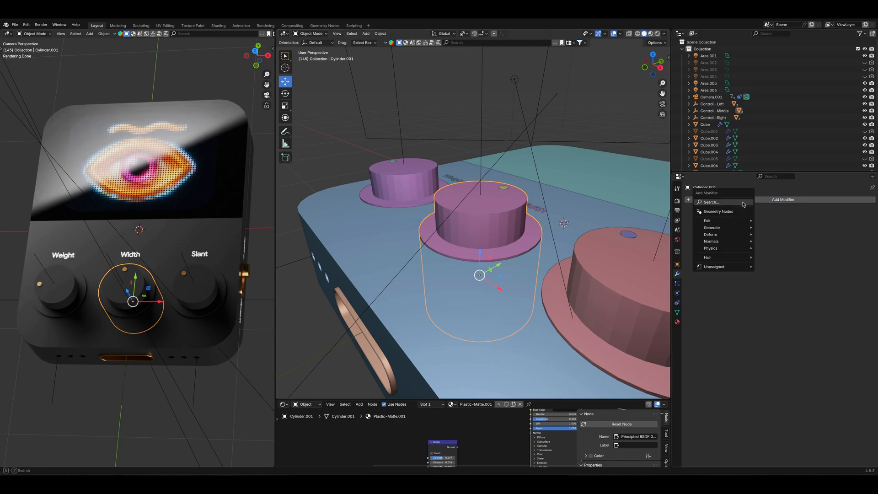
{"action": "type", "text": "be"}
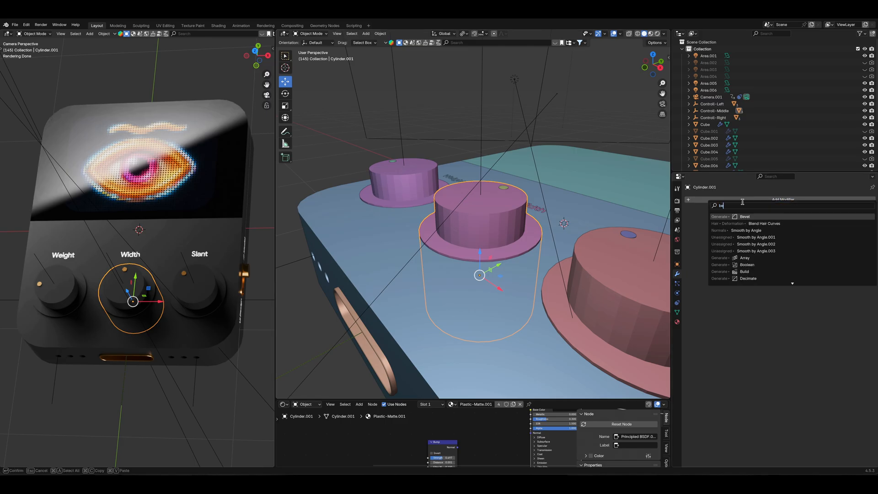
{"action": "left_click", "coordinate": [744, 216]}
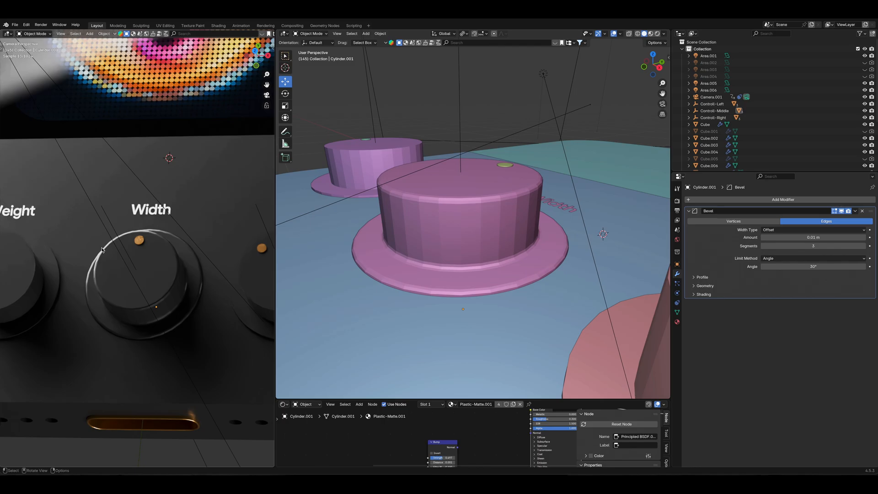
{"action": "mouse_move", "coordinate": [166, 323]}
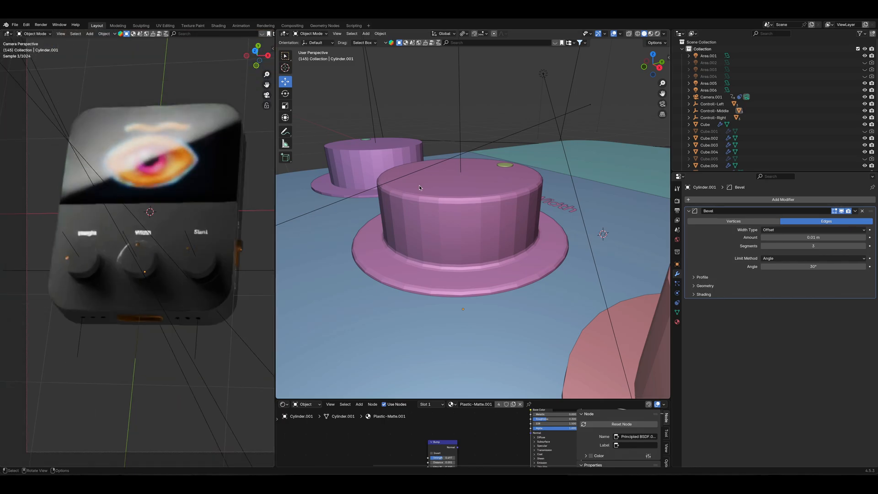
Step: Add a Subdivision Surface modifier to the Width knob and apply Shade Auto Smooth
{"action": "left_click", "coordinate": [782, 199]}
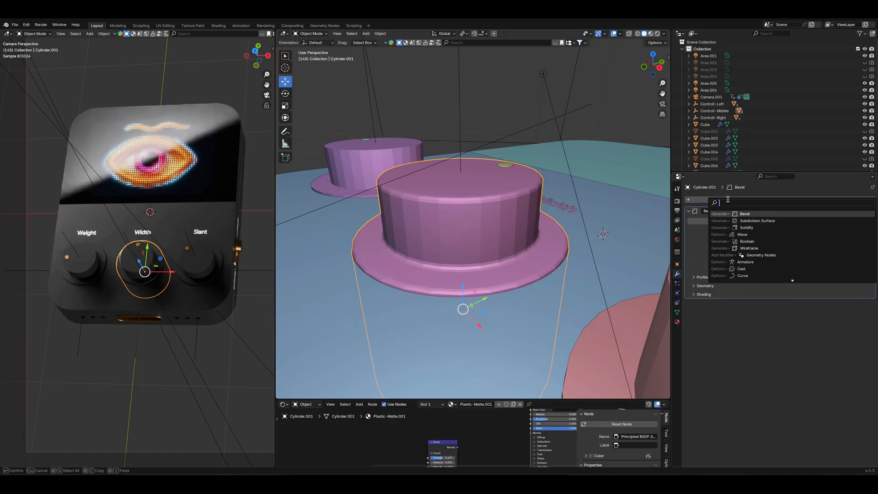
{"action": "type", "text": "sub"}
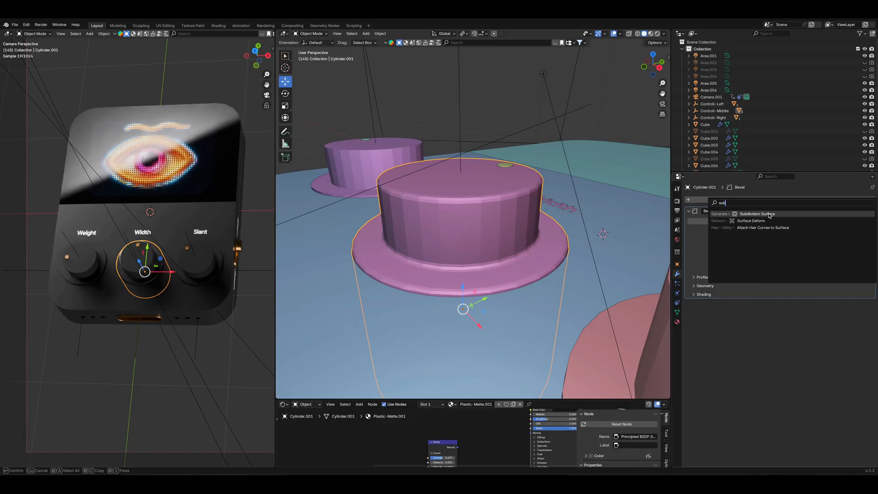
{"action": "left_click", "coordinate": [755, 213]}
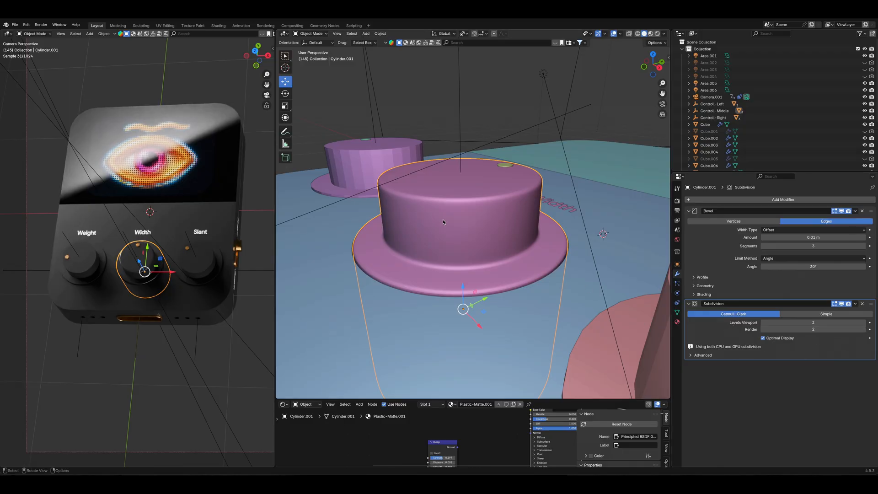
{"action": "right_click", "coordinate": [442, 222]}
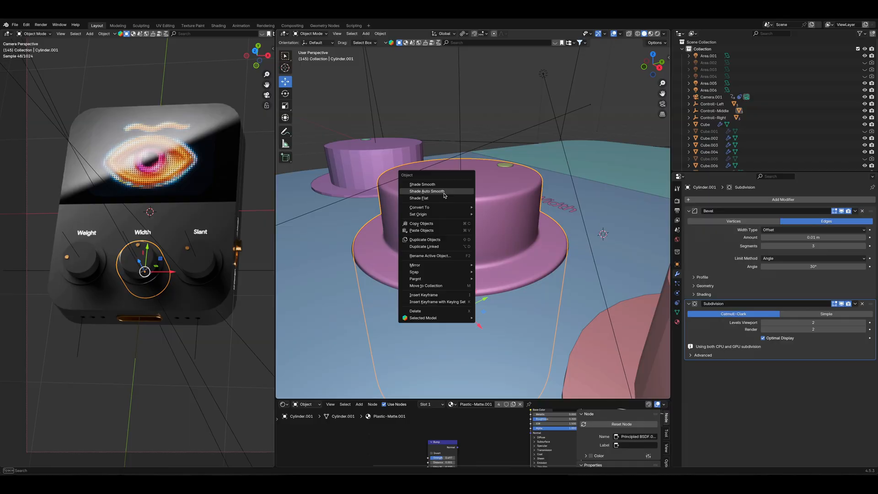
{"action": "left_click", "coordinate": [426, 191]}
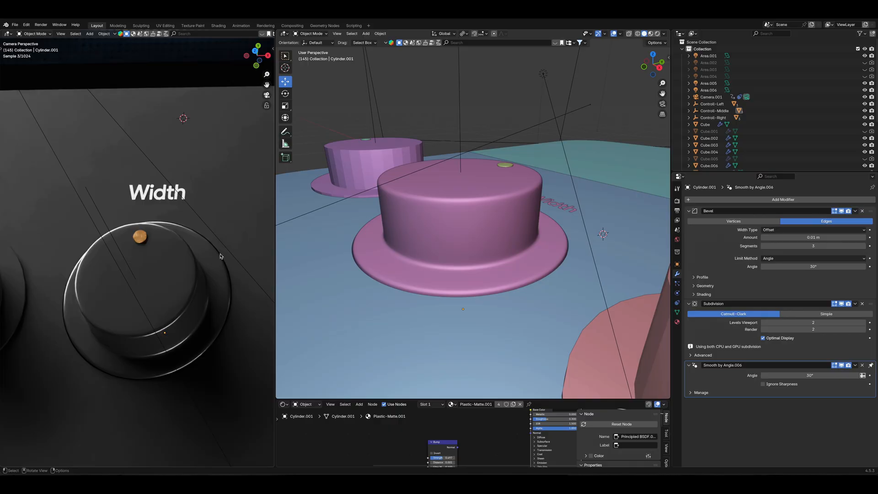
{"action": "mouse_move", "coordinate": [87, 301]}
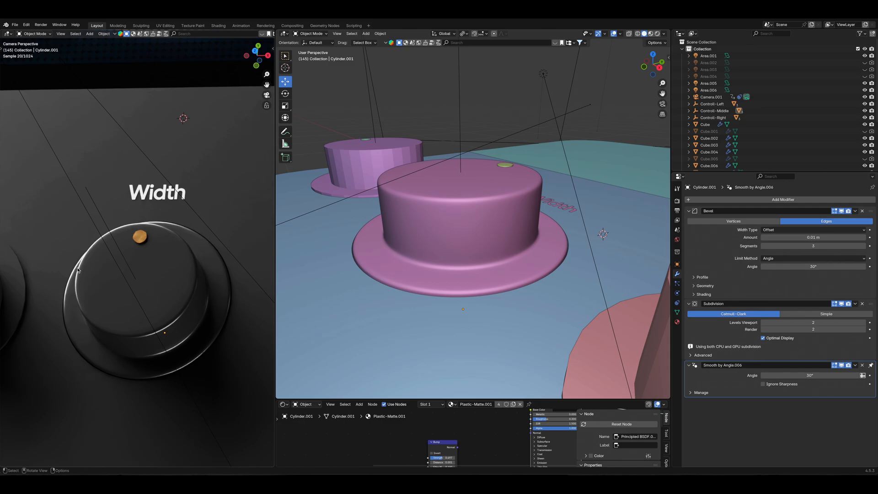
{"action": "mouse_move", "coordinate": [172, 222]}
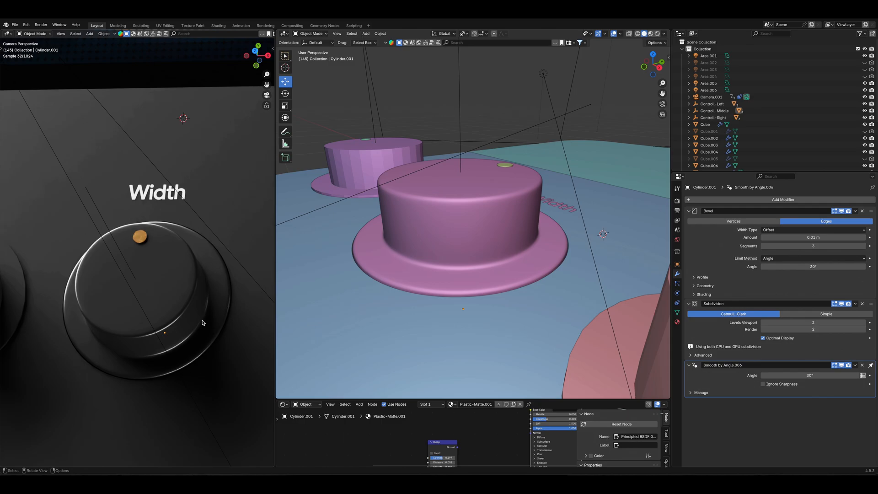
{"action": "mouse_move", "coordinate": [169, 342]}
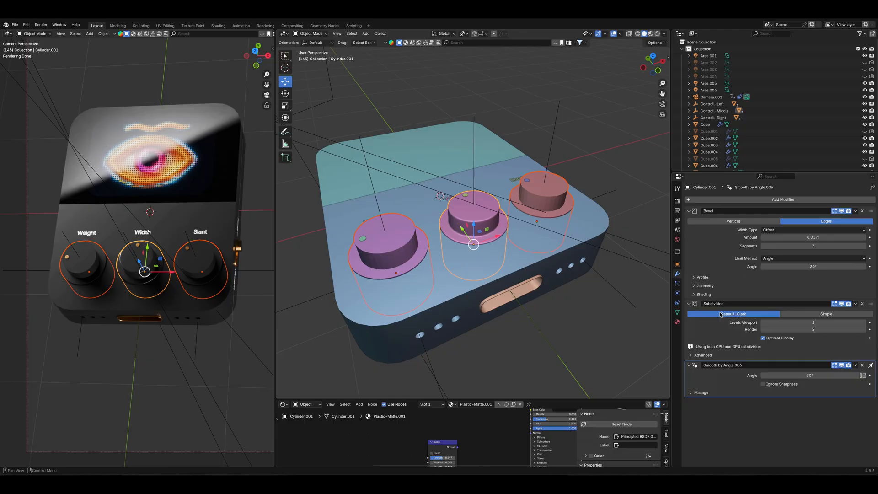
Step: Copy the Bevel and Subdivision modifiers to the Weight and Slant knobs and auto-smooth them
{"action": "left_click", "coordinate": [854, 211]}
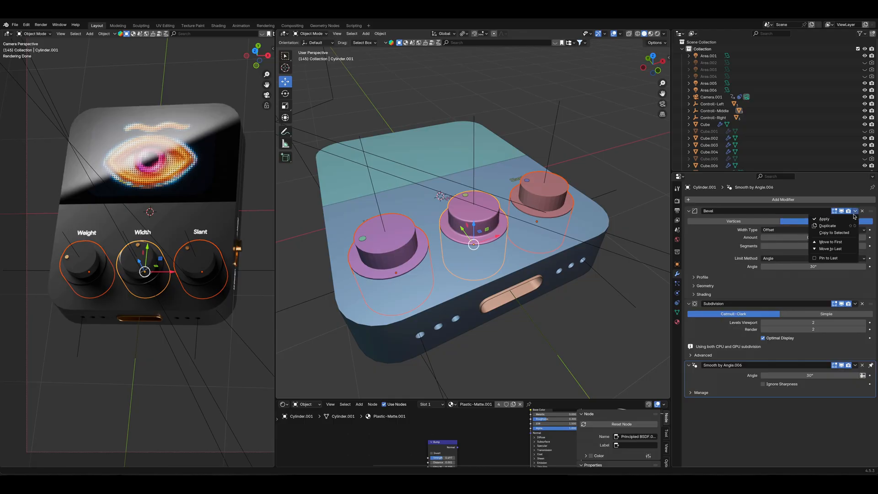
{"action": "mouse_move", "coordinate": [833, 233]}
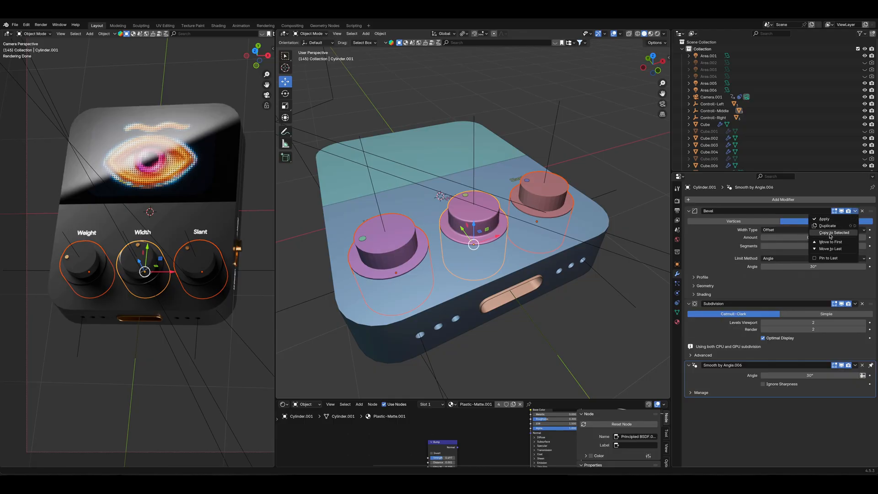
{"action": "left_click", "coordinate": [825, 220]}
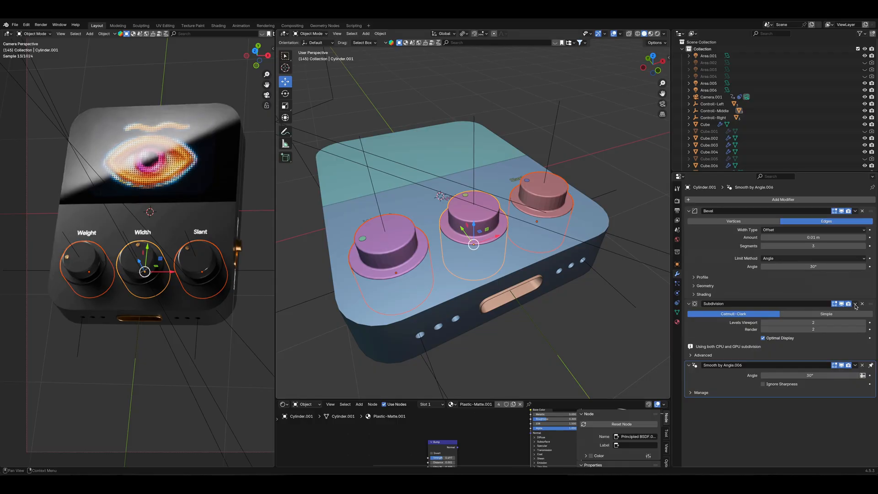
{"action": "left_click", "coordinate": [855, 303]}
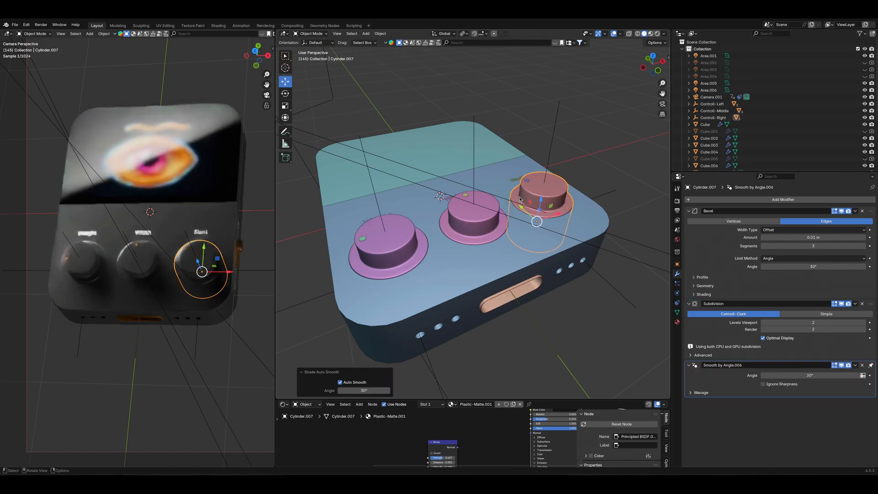
{"action": "right_click", "coordinate": [381, 224]}
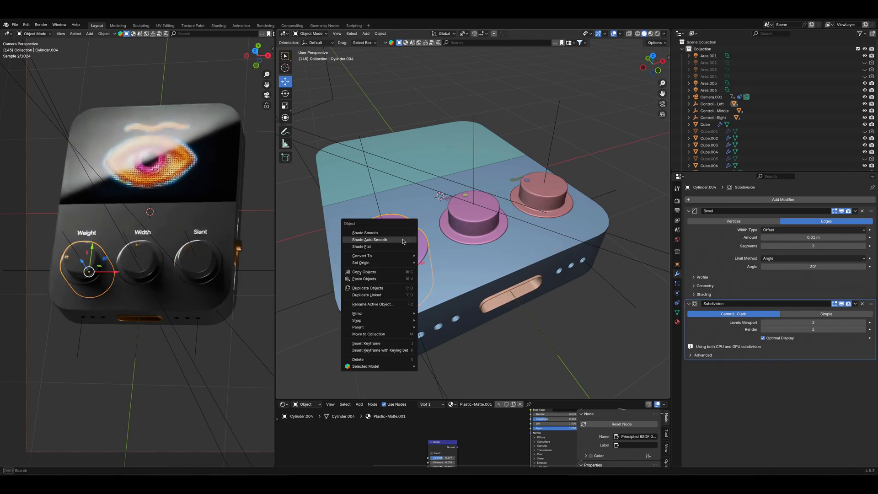
{"action": "left_click", "coordinate": [369, 239]}
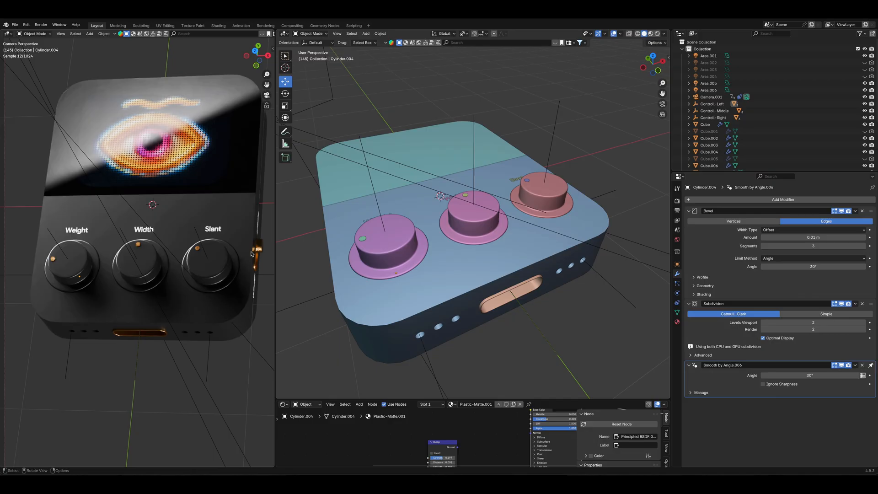
{"action": "mouse_move", "coordinate": [72, 104]}
{"action": "type", "text": "be"}
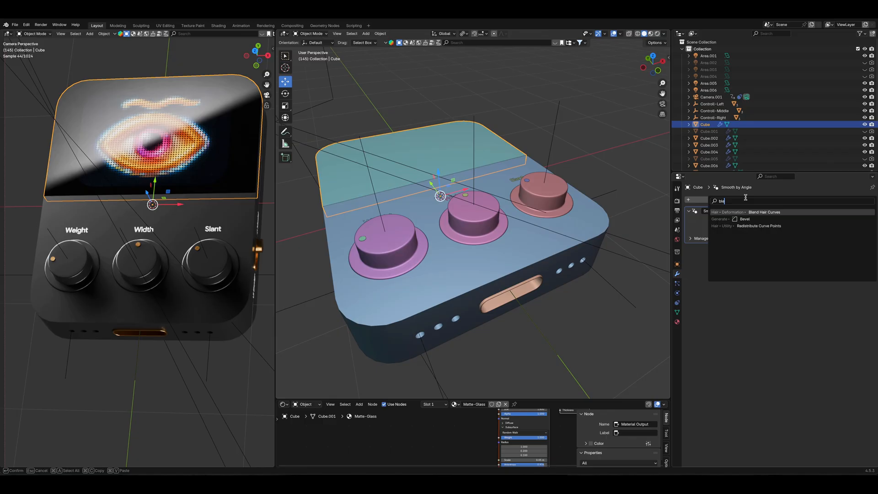
Step: Add a 0.01 m, 3-segment Bevel and a Subdivision Surface modifier to the screen Cube
{"action": "left_click", "coordinate": [744, 218]}
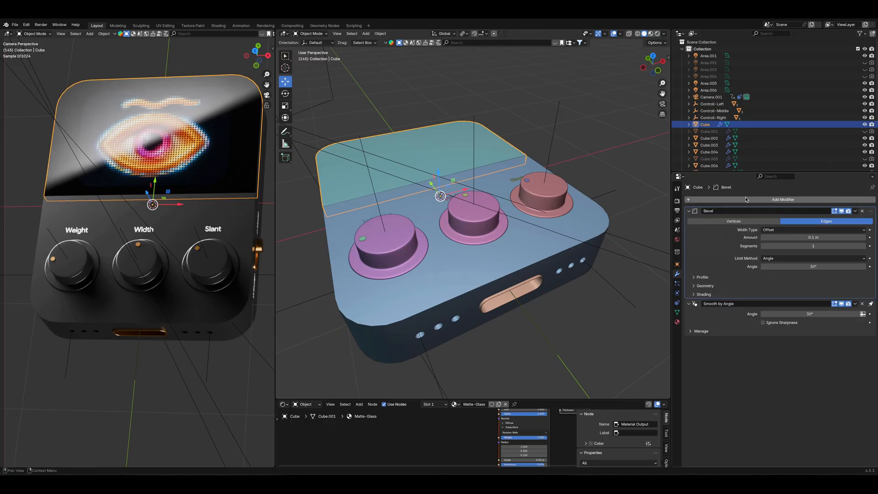
{"action": "left_click", "coordinate": [813, 245]}
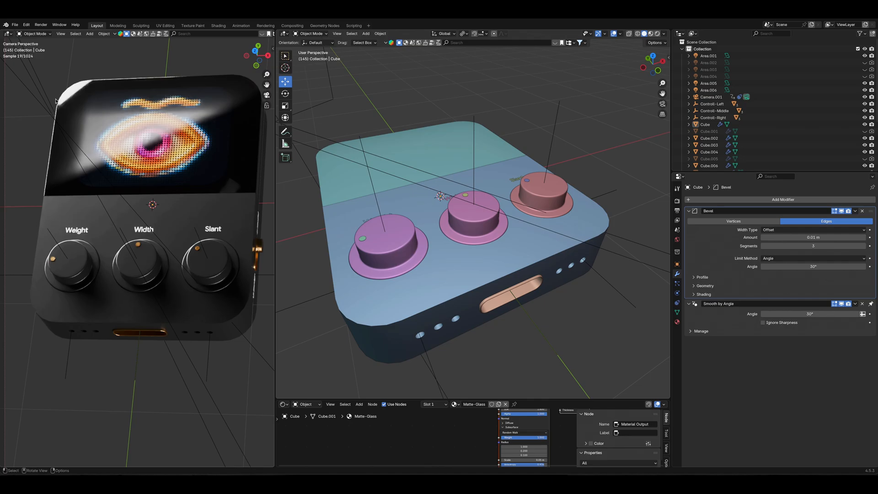
{"action": "mouse_move", "coordinate": [145, 82]}
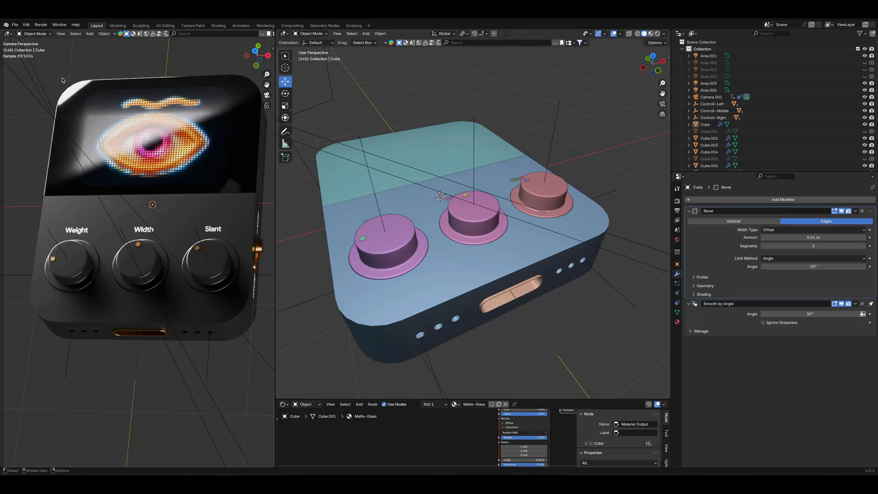
{"action": "left_click", "coordinate": [782, 199]}
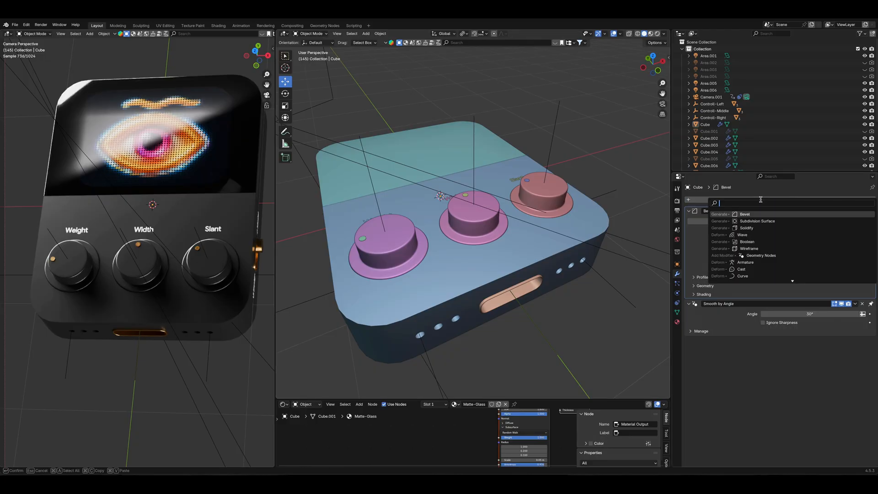
{"action": "left_click", "coordinate": [757, 220]}
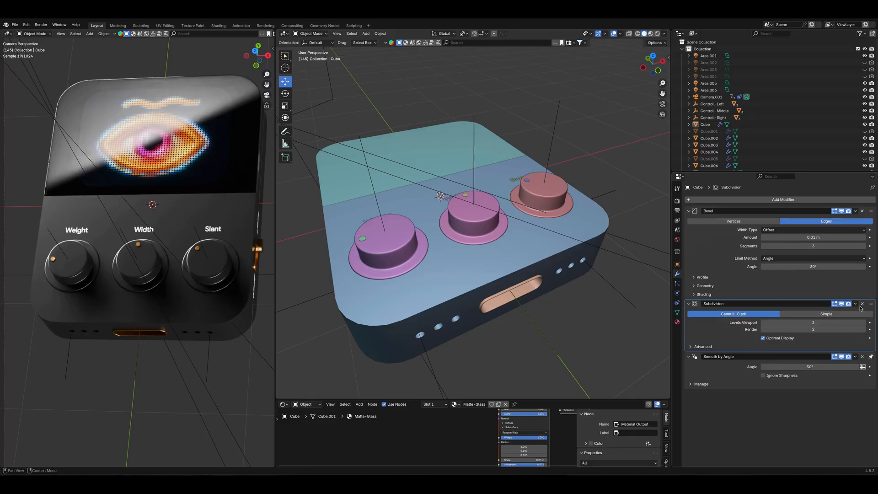
{"action": "left_click", "coordinate": [812, 322]}
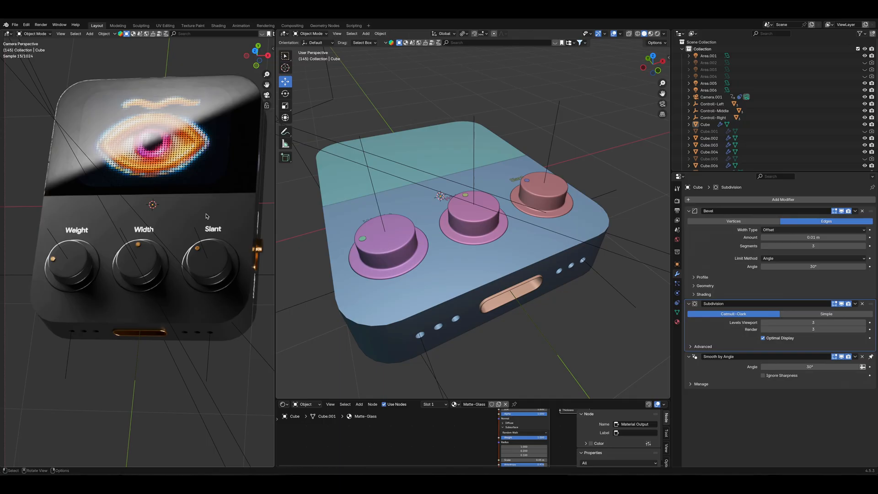
Step: Select the main device body, then deselect it for an outline-free rendered preview
{"action": "left_click", "coordinate": [709, 138]}
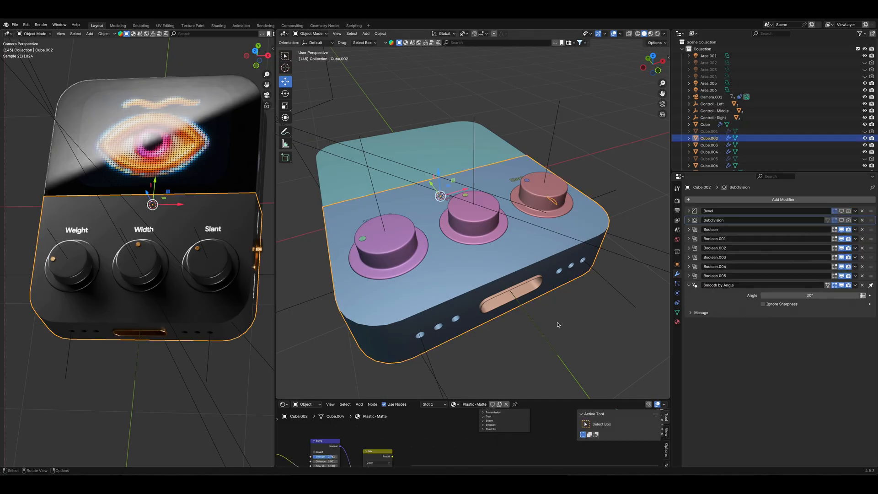
{"action": "mouse_move", "coordinate": [842, 217]}
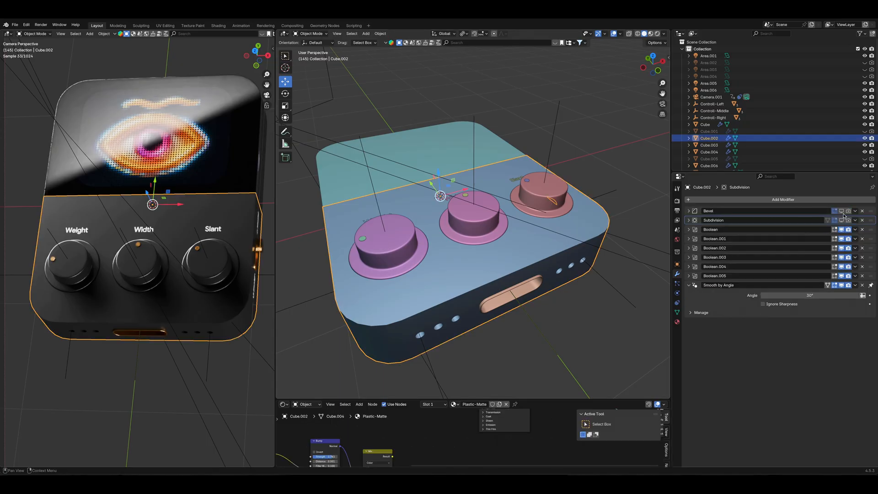
{"action": "left_click", "coordinate": [843, 219]}
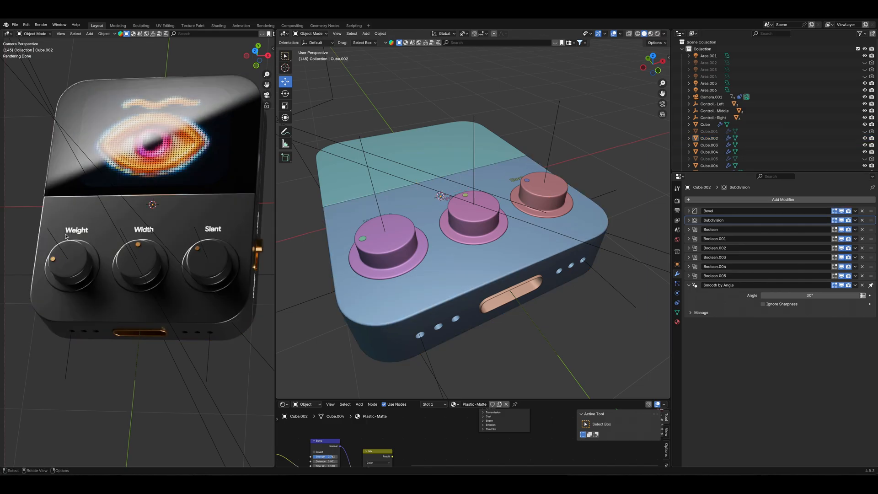
{"action": "mouse_move", "coordinate": [63, 222]}
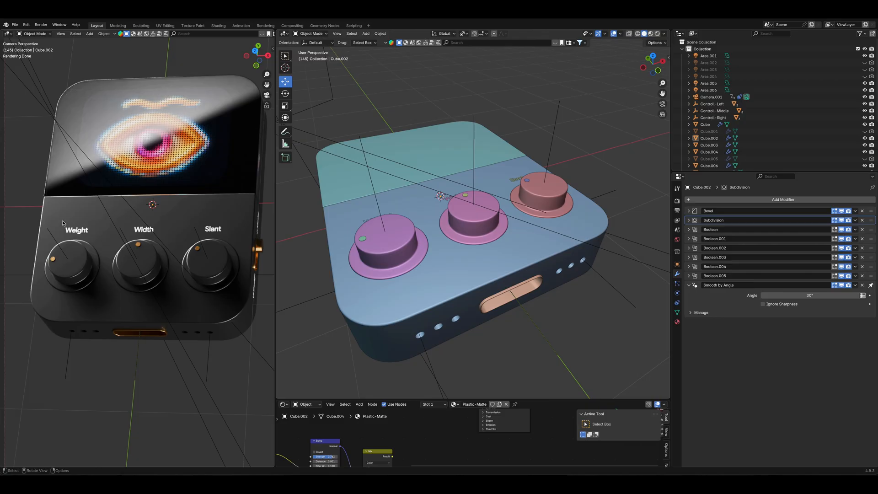
{"action": "mouse_move", "coordinate": [174, 205]}
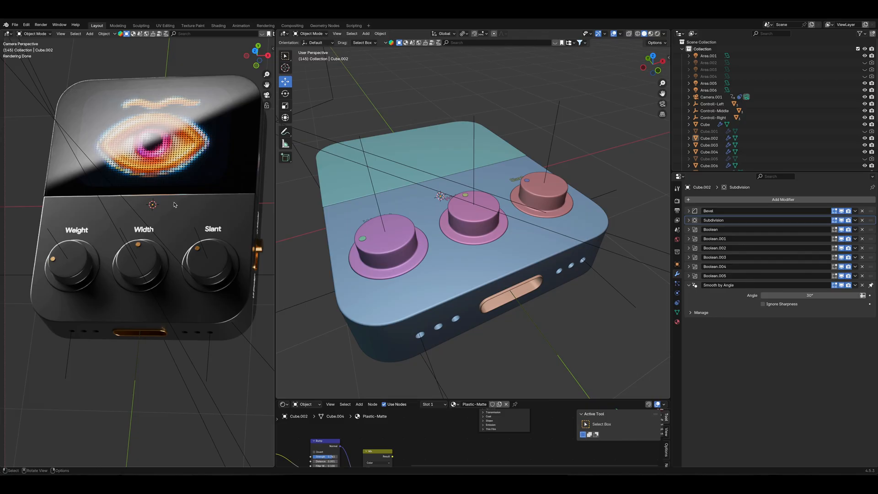
{"action": "mouse_move", "coordinate": [392, 289]}
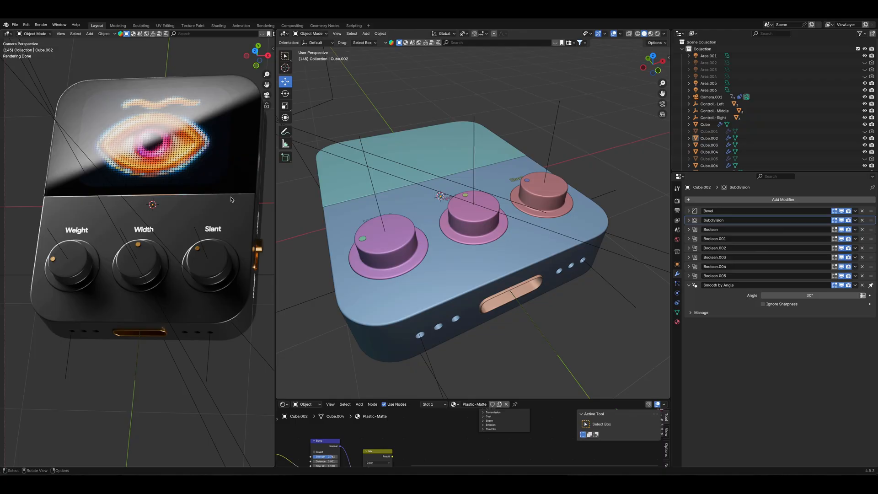
{"action": "mouse_move", "coordinate": [63, 330]}
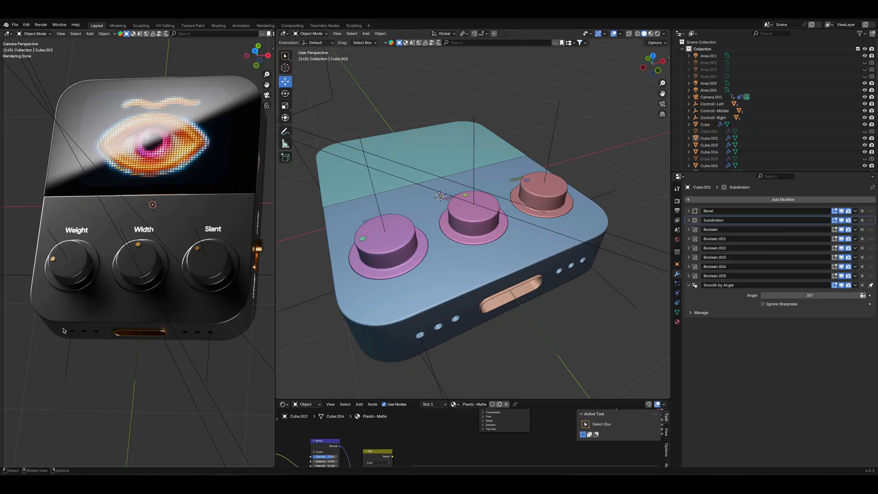
{"action": "mouse_move", "coordinate": [67, 109]}
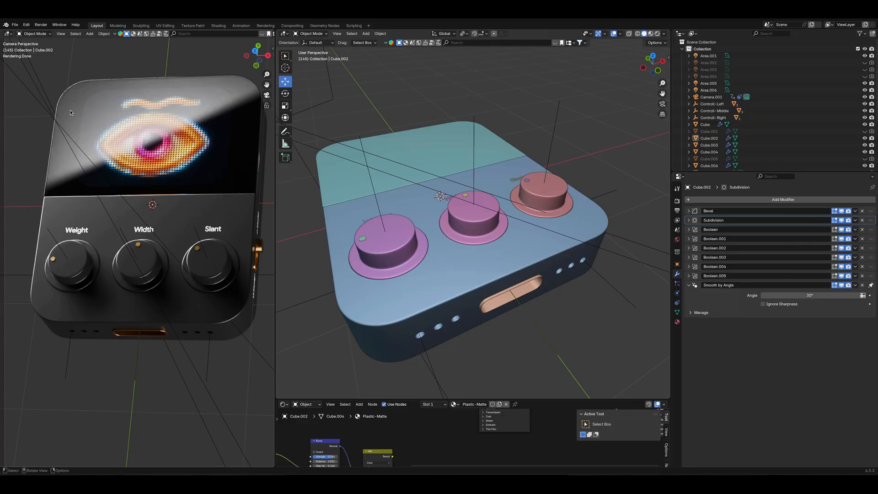
{"action": "mouse_move", "coordinate": [256, 275]}
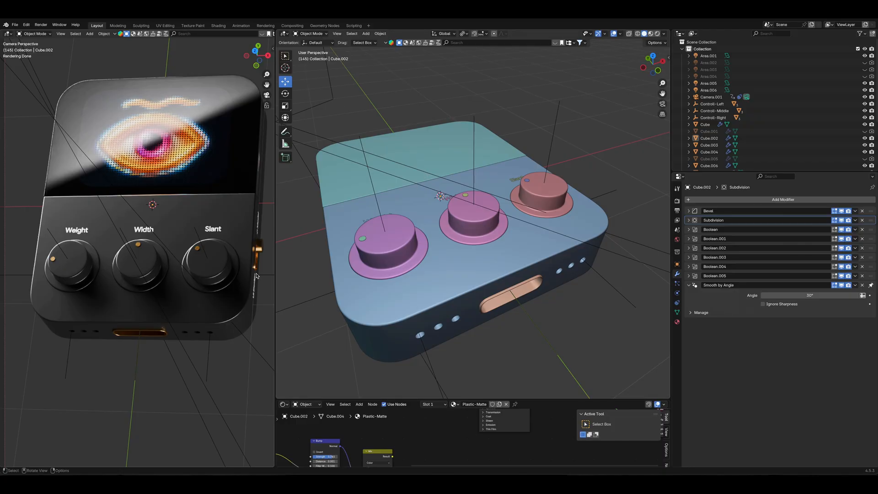
{"action": "mouse_move", "coordinate": [399, 283]}
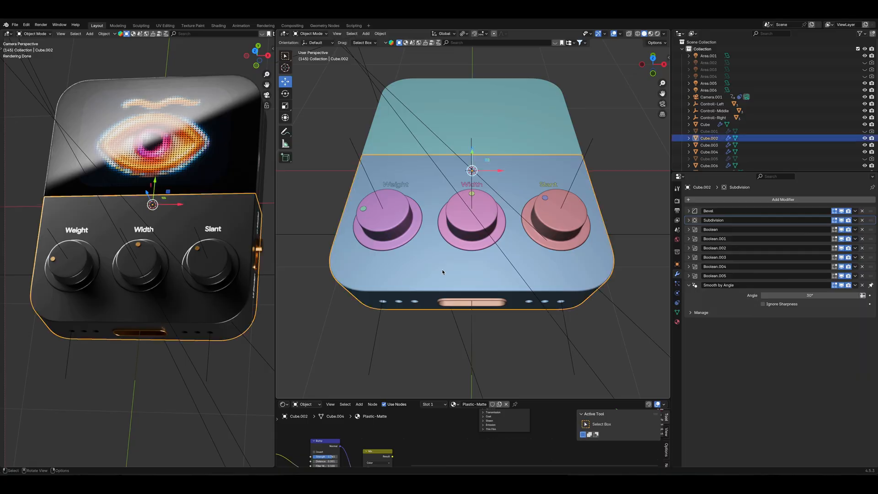
{"action": "mouse_move", "coordinate": [462, 397]}
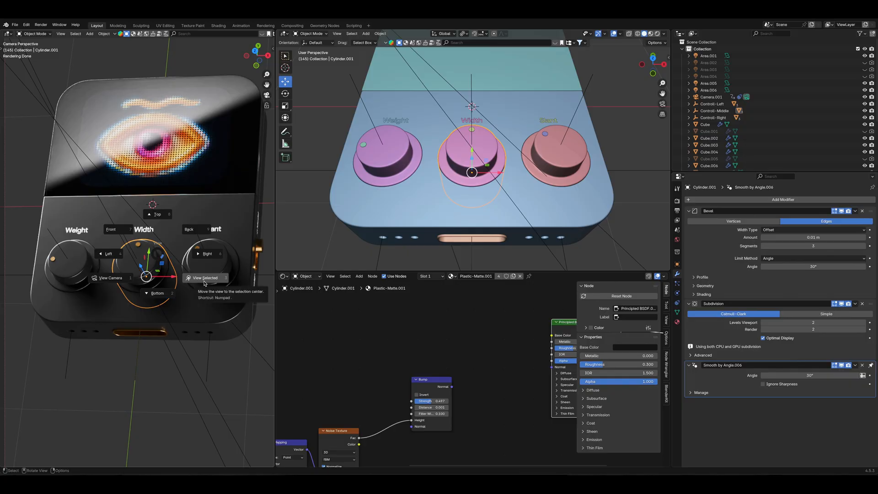
Step: Frame the Width knob up close with View Selected to inspect its bumpy matte material
{"action": "left_click", "coordinate": [205, 277]}
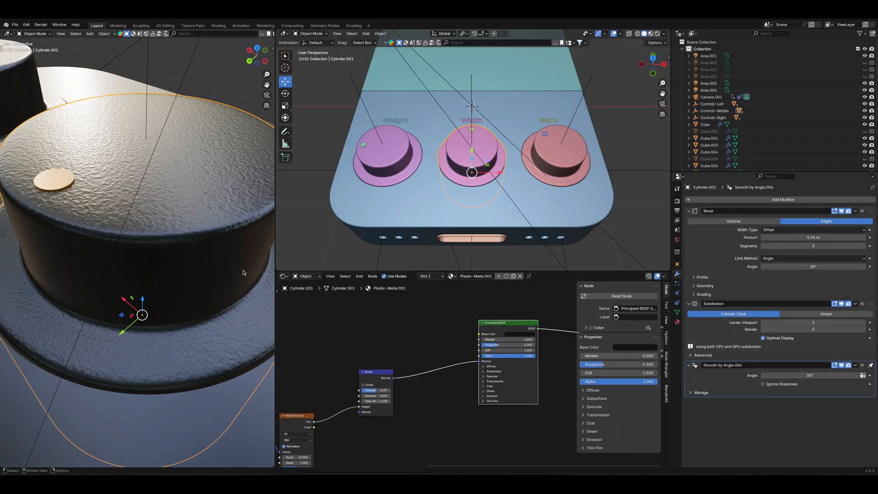
{"action": "mouse_move", "coordinate": [120, 248]}
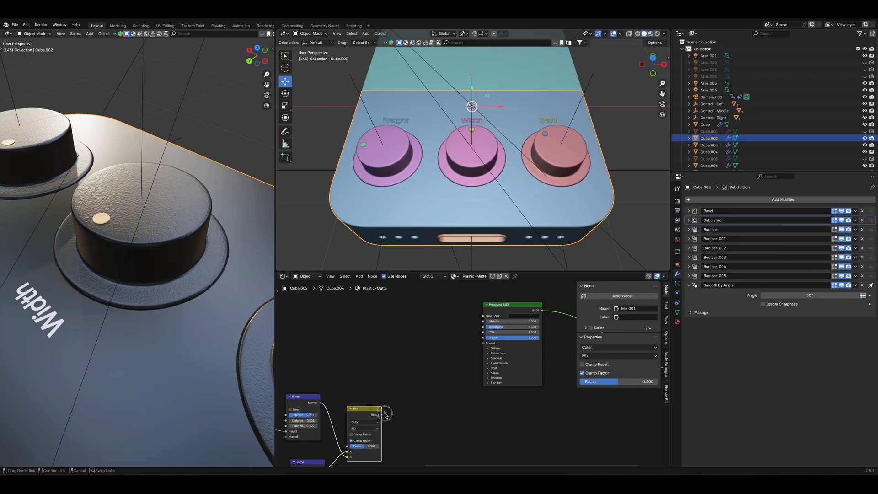
Step: Pan the Shader Editor across the body's scratch and bump nodes, then return to camera view
{"action": "left_click_drag", "start_coordinate": [385, 414], "coordinate": [482, 339]}
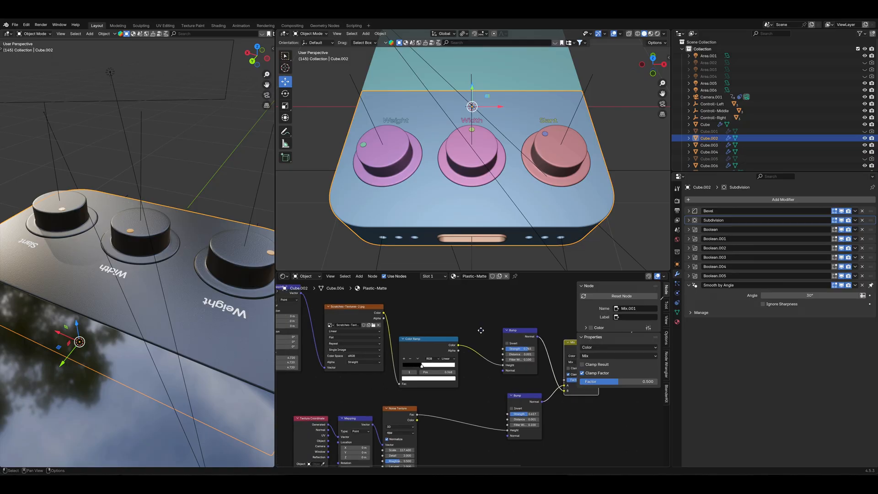
{"action": "mouse_move", "coordinate": [352, 317]}
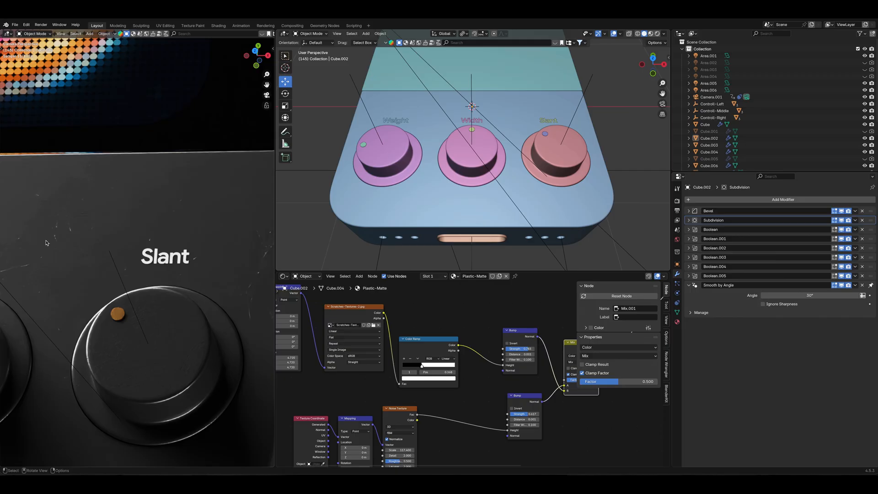
{"action": "mouse_move", "coordinate": [39, 291]}
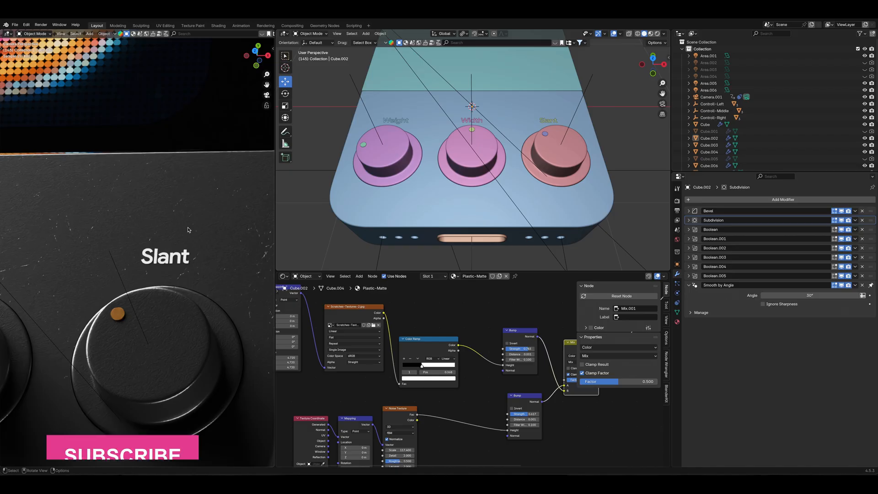
{"action": "left_click", "coordinate": [122, 446]}
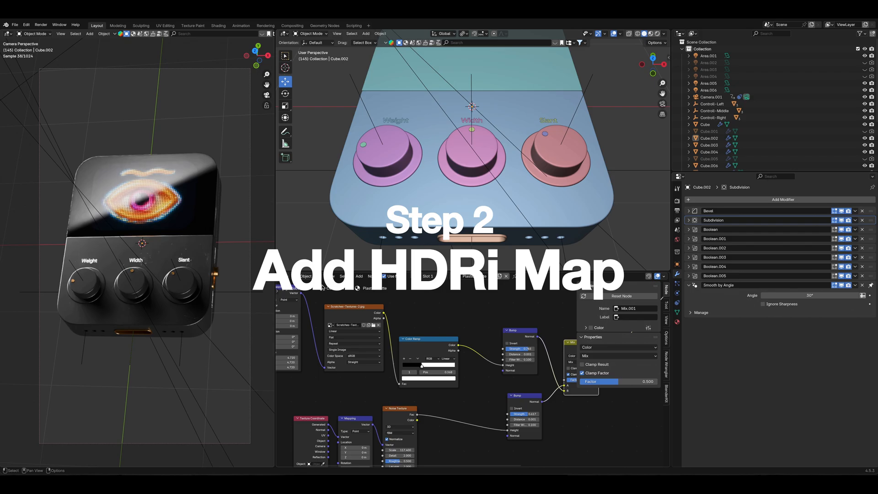
Step: Switch the Shader Editor's shader type from Object to World
{"action": "left_click", "coordinate": [305, 276]}
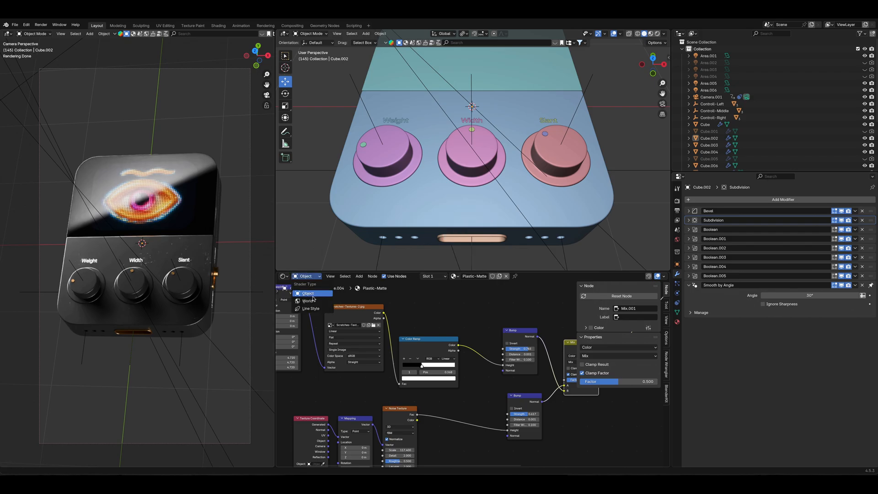
{"action": "left_click", "coordinate": [308, 300]}
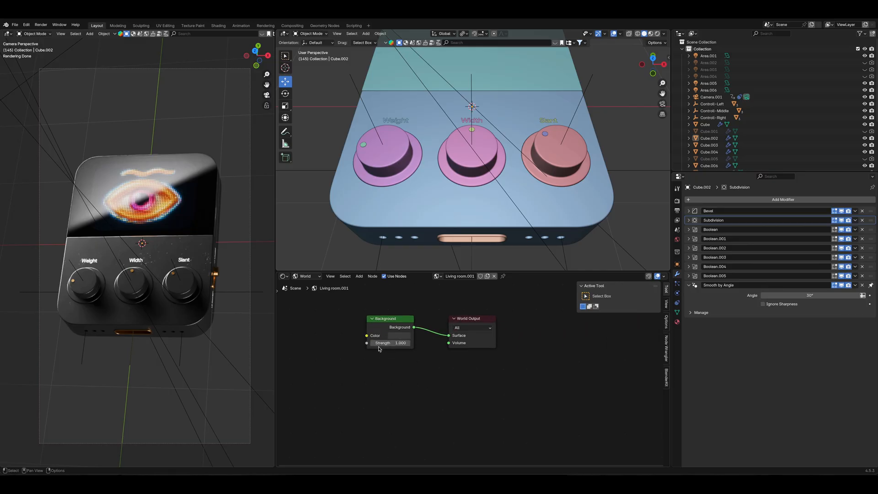
{"action": "mouse_move", "coordinate": [397, 360]}
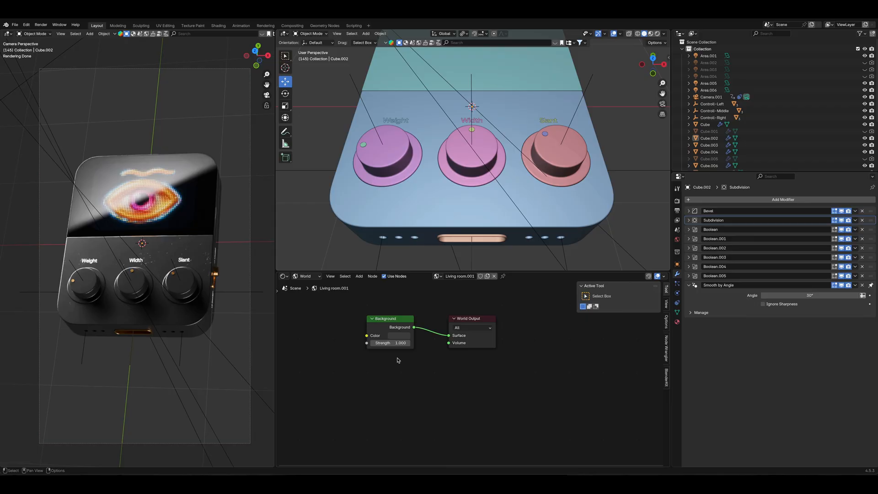
{"action": "mouse_move", "coordinate": [415, 276]}
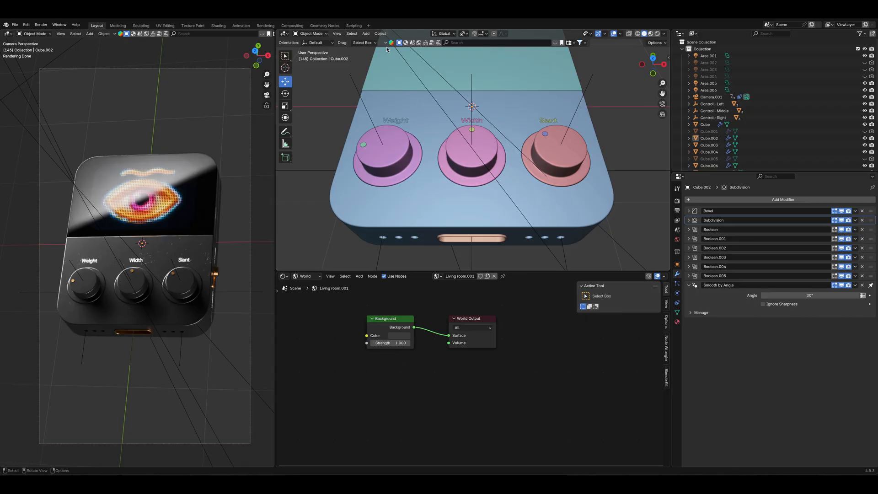
{"action": "mouse_move", "coordinate": [472, 212]}
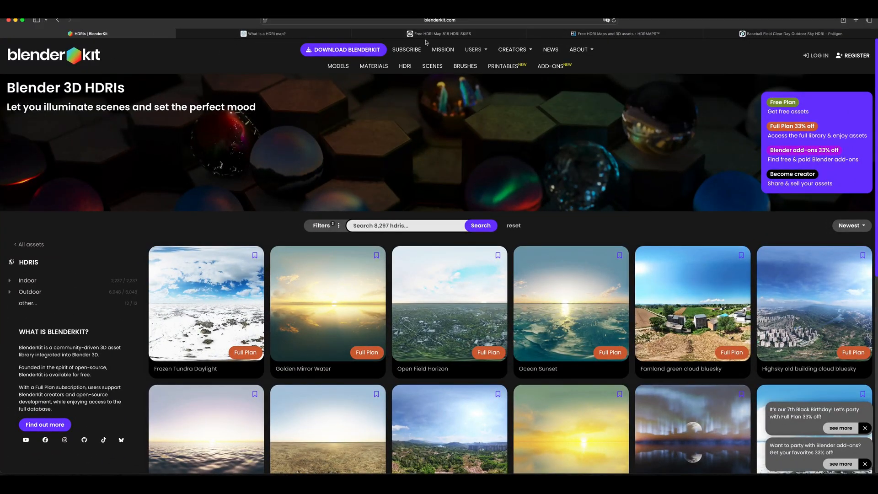
Step: Browse the free HDRI site tabs and look around the Egg Hill Sunny Afternoon 360° preview
{"action": "left_click", "coordinate": [439, 34]}
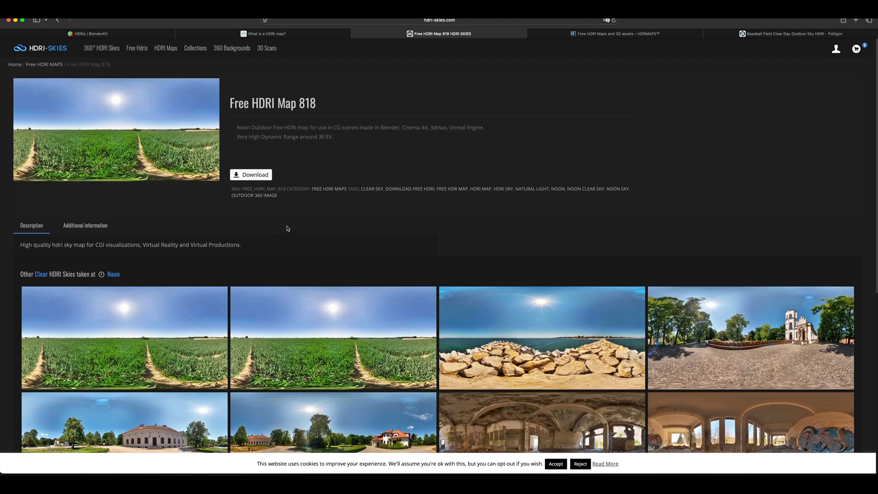
{"action": "mouse_move", "coordinate": [636, 45]}
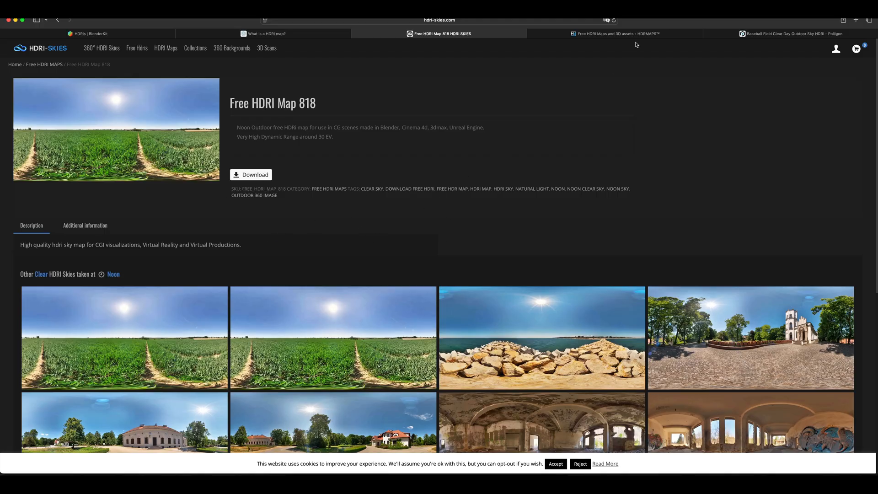
{"action": "left_click", "coordinate": [613, 33]}
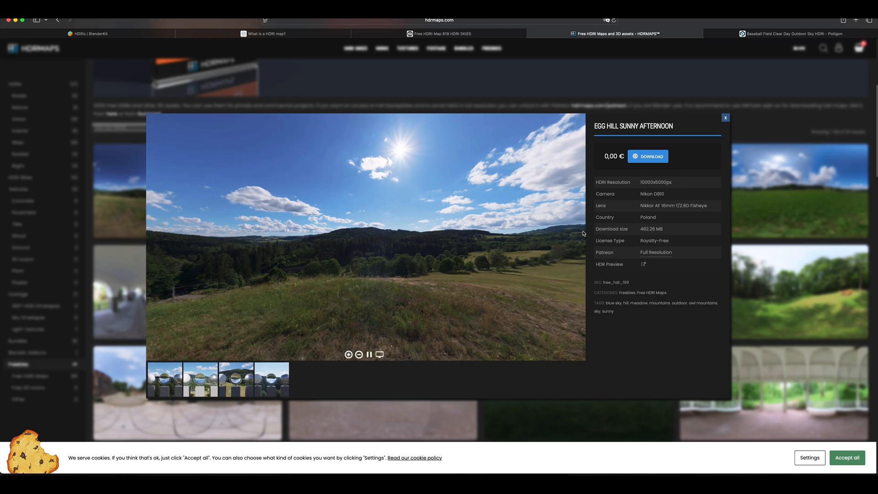
{"action": "left_click_drag", "start_coordinate": [582, 234], "coordinate": [467, 274]}
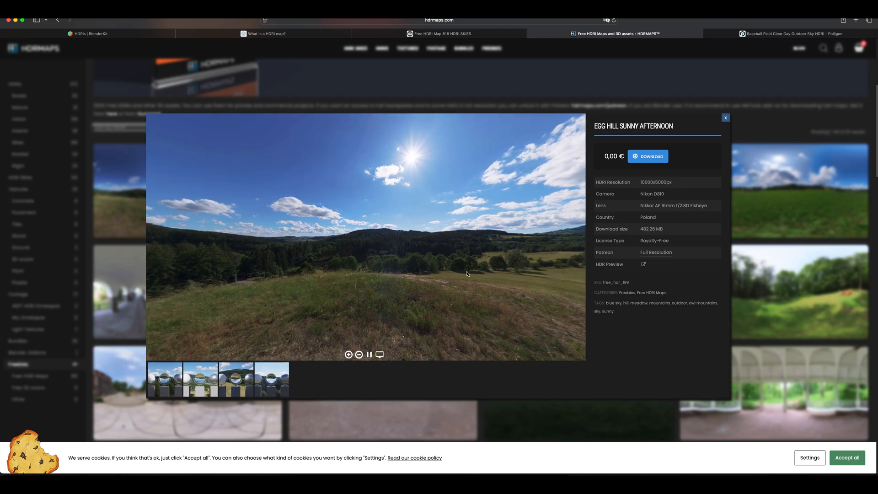
{"action": "left_click_drag", "start_coordinate": [466, 274], "coordinate": [302, 248]}
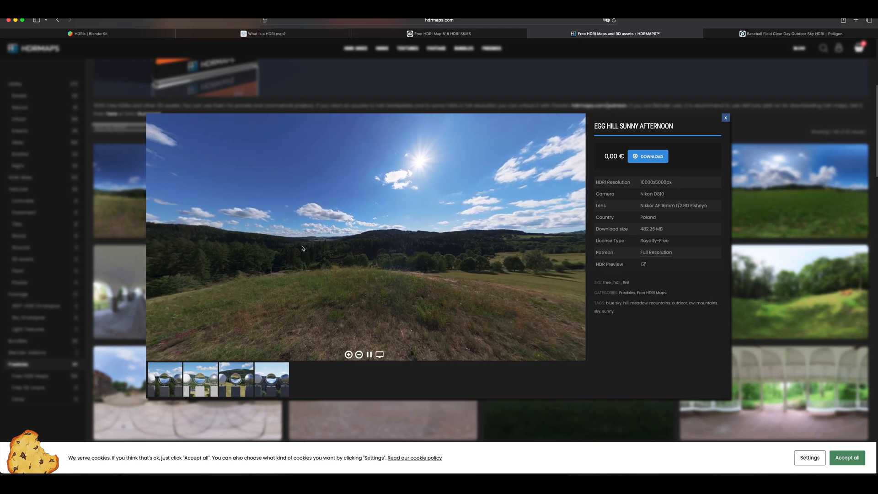
{"action": "left_click_drag", "start_coordinate": [302, 248], "coordinate": [496, 231]}
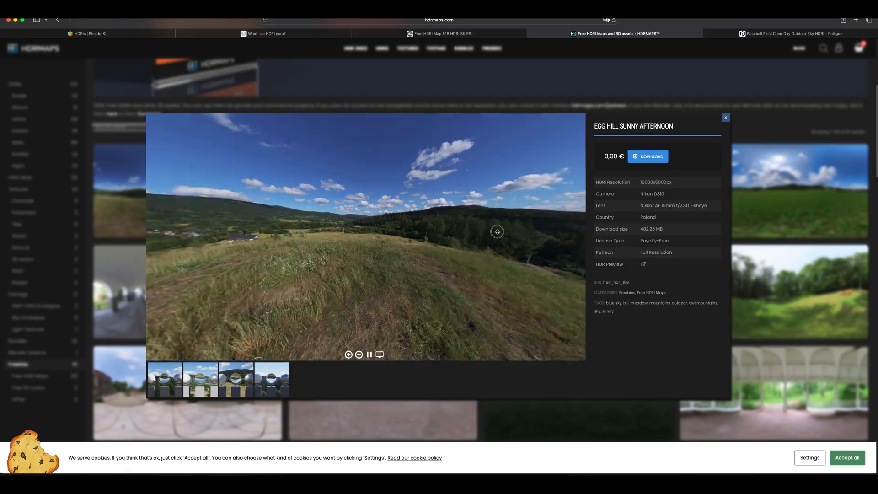
{"action": "left_click_drag", "start_coordinate": [497, 231], "coordinate": [356, 296]}
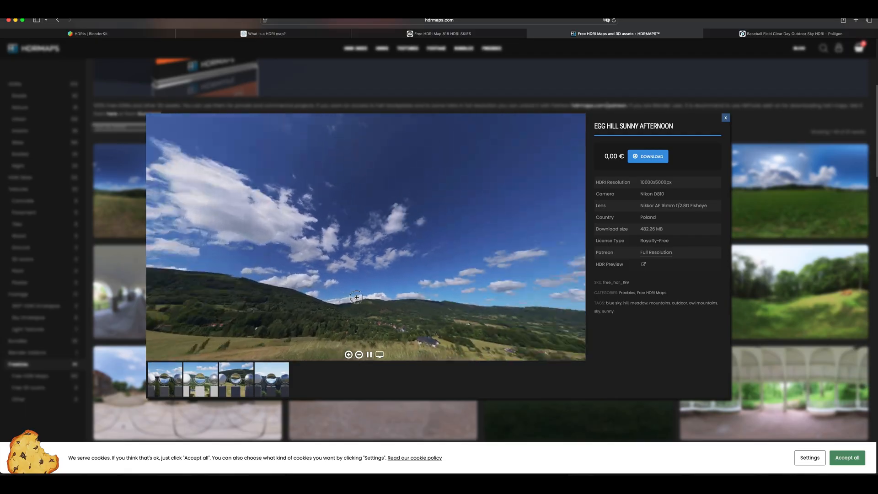
{"action": "left_click_drag", "start_coordinate": [357, 297], "coordinate": [472, 233]}
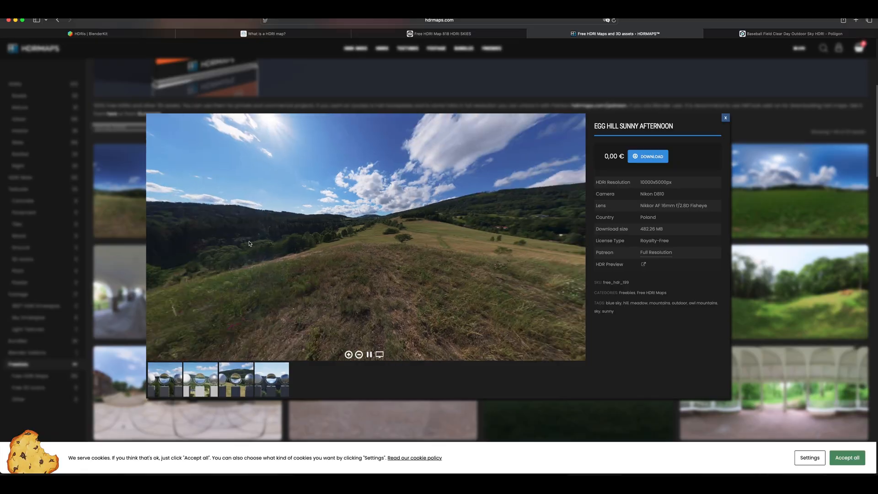
{"action": "left_click_drag", "start_coordinate": [249, 244], "coordinate": [284, 231]}
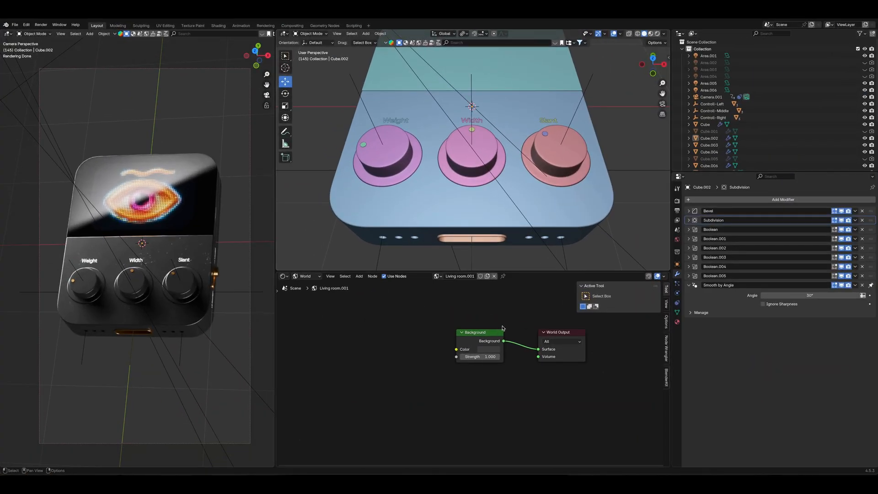
{"action": "mouse_move", "coordinate": [376, 340]}
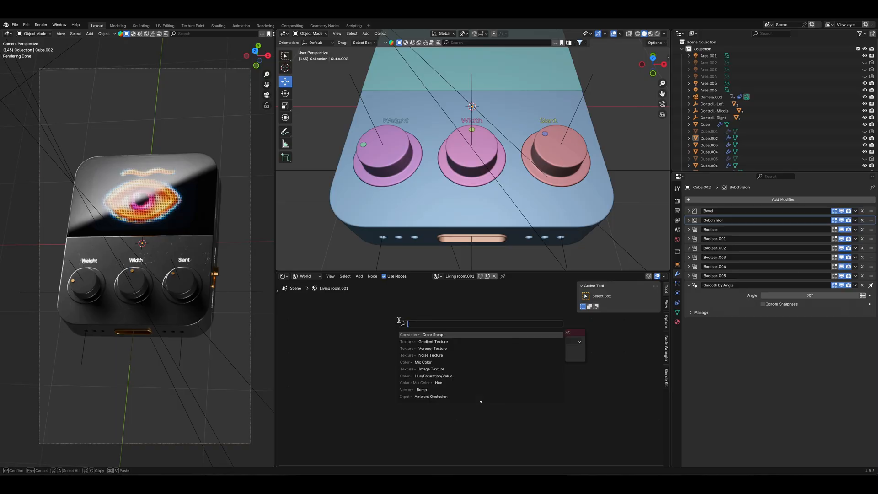
Step: Search 'en', add an Environment Texture node and place it in the world graph
{"action": "type", "text": "en"}
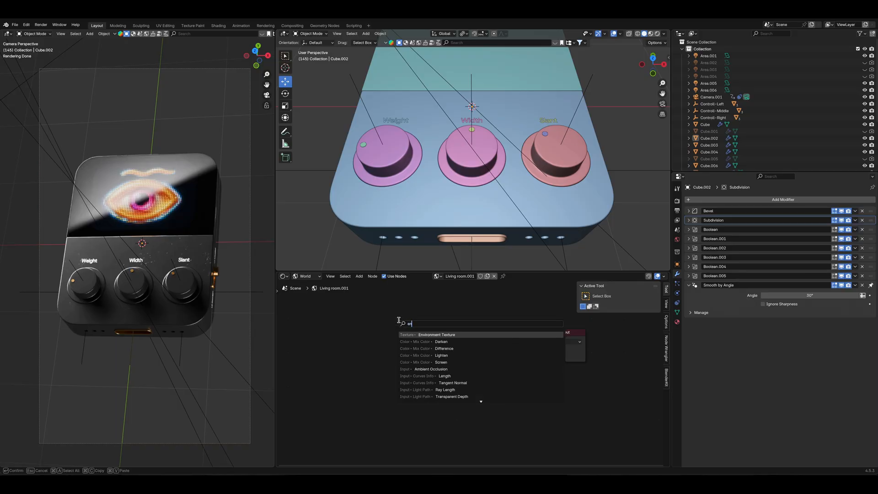
{"action": "left_click", "coordinate": [436, 334]}
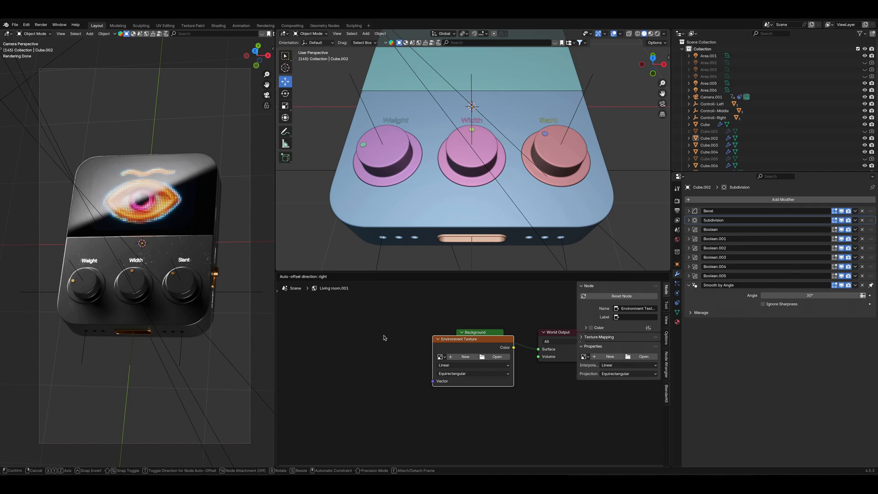
{"action": "left_click_drag", "start_coordinate": [472, 339], "coordinate": [336, 339]}
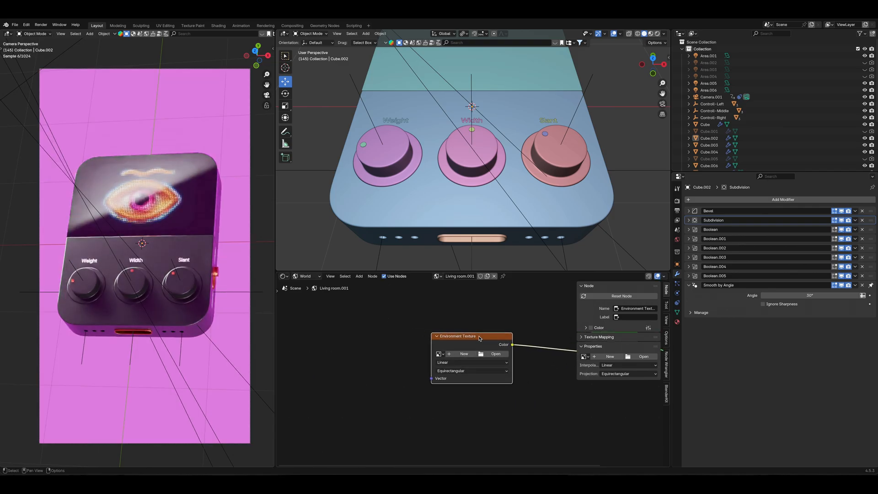
{"action": "mouse_move", "coordinate": [491, 335]}
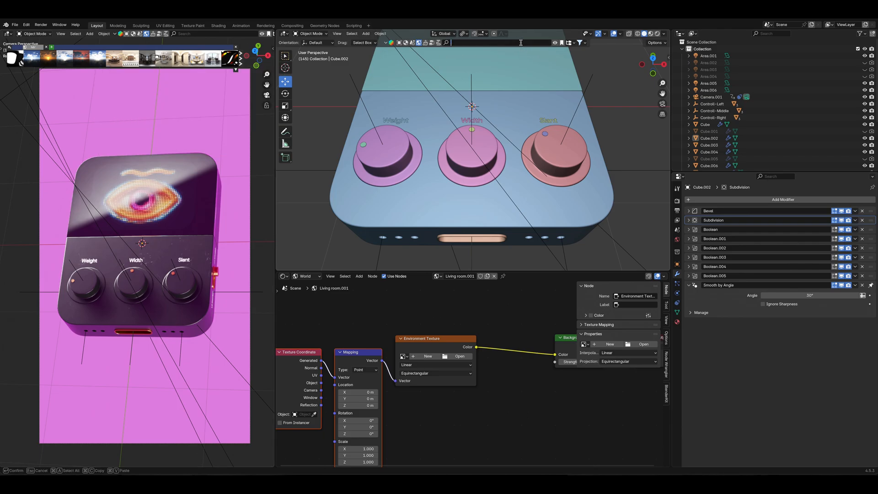
Step: Download and apply the Living room HDRI at 1K from a 'room' asset search
{"action": "type", "text": "room"}
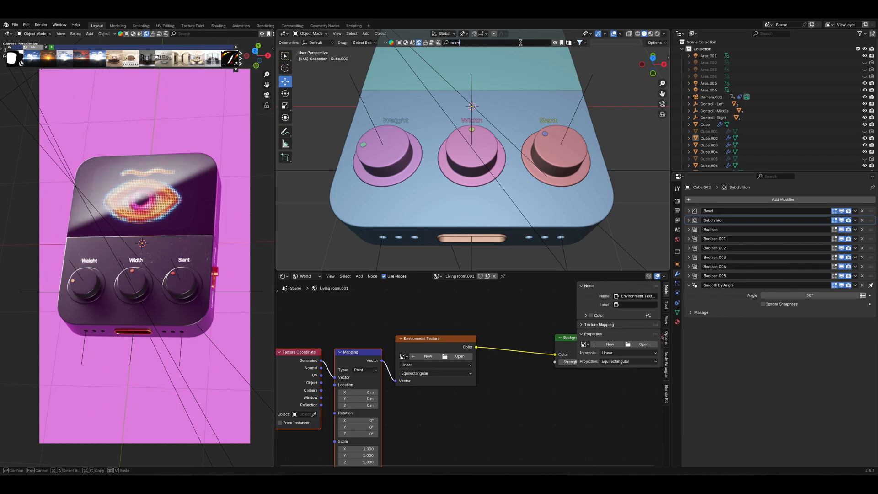
{"action": "left_click", "coordinate": [591, 42]}
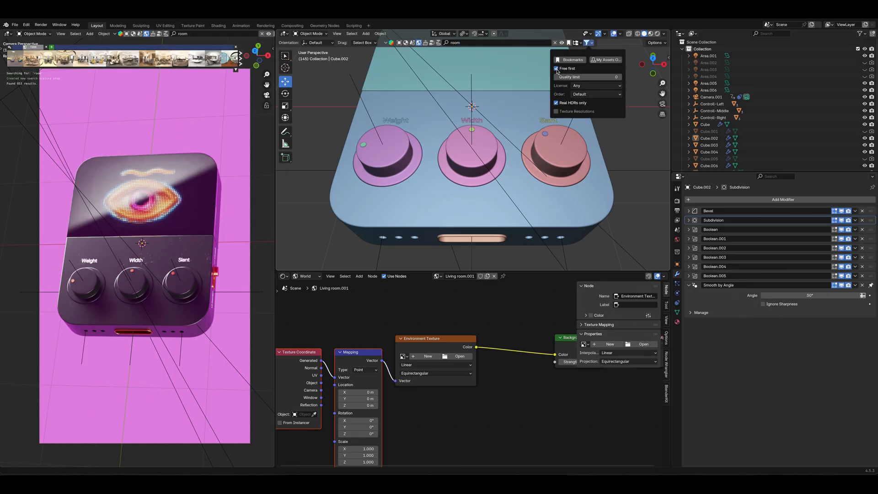
{"action": "mouse_move", "coordinate": [557, 68]}
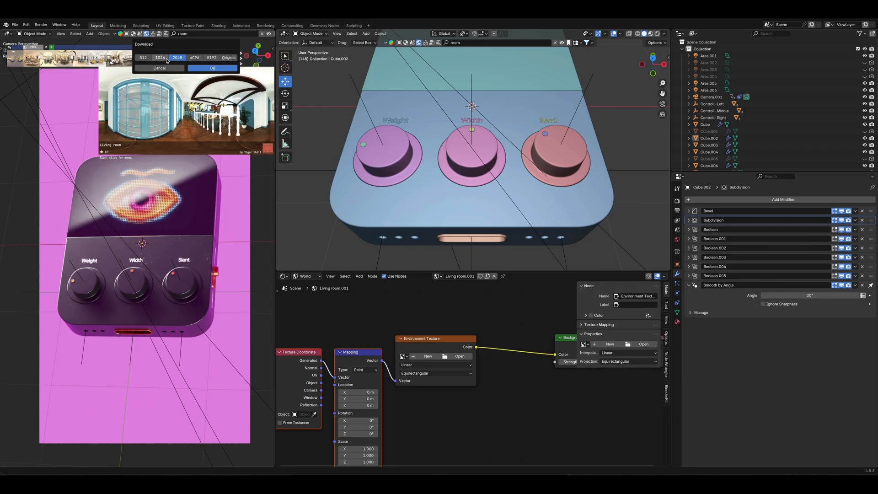
{"action": "left_click", "coordinate": [161, 58]}
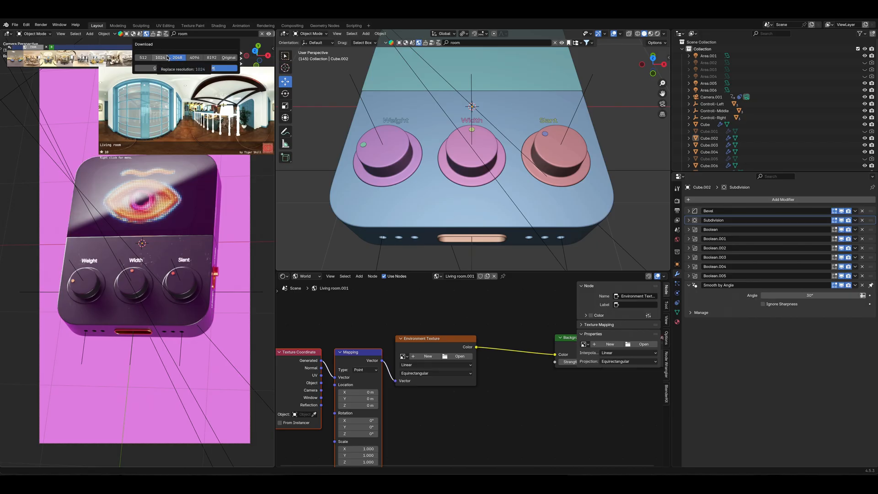
{"action": "left_click", "coordinate": [160, 57]}
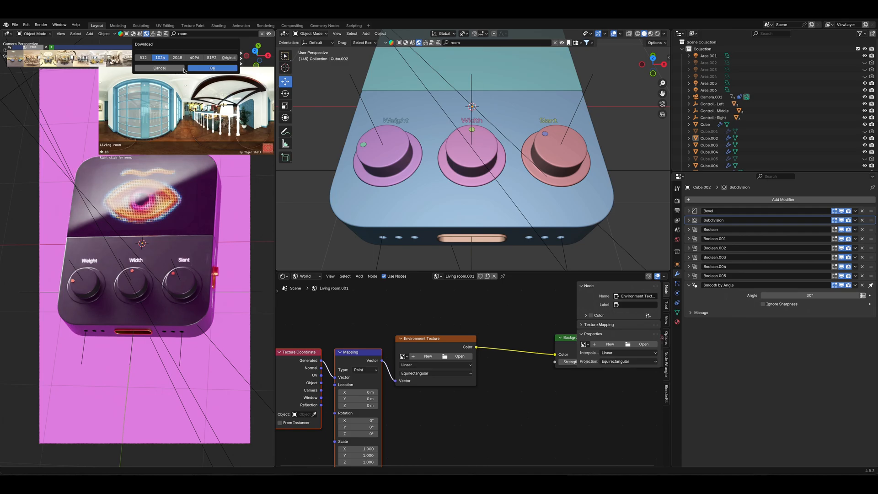
{"action": "left_click", "coordinate": [212, 67]}
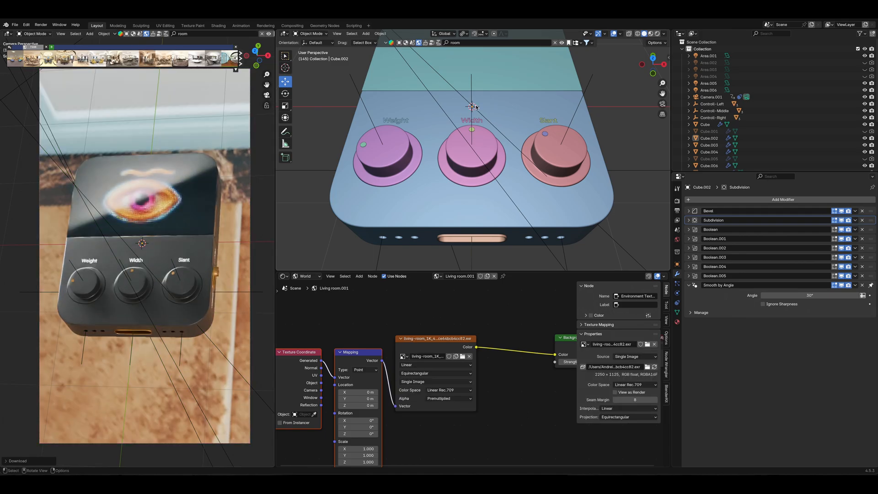
Step: Orbit the viewport to inspect the controller lit by the living room
{"action": "scroll", "scroll_direction": "down", "scroll_amount": 3}
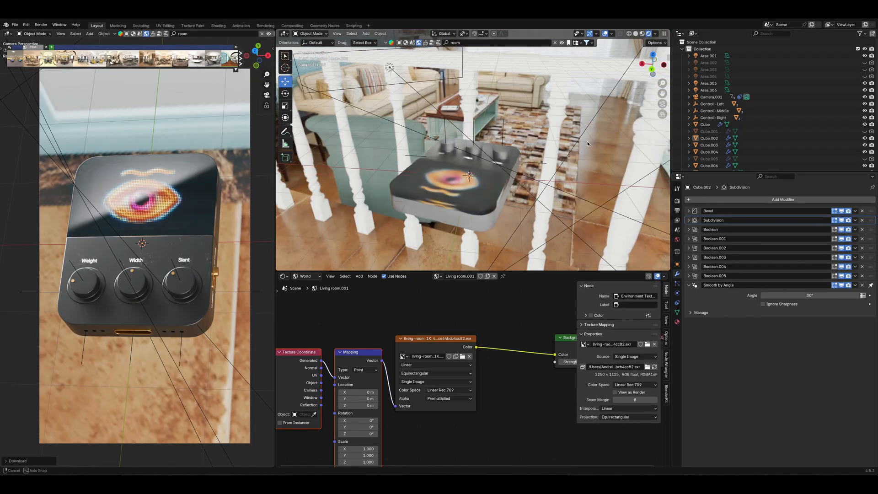
{"action": "left_click_drag", "start_coordinate": [470, 167], "coordinate": [504, 139]}
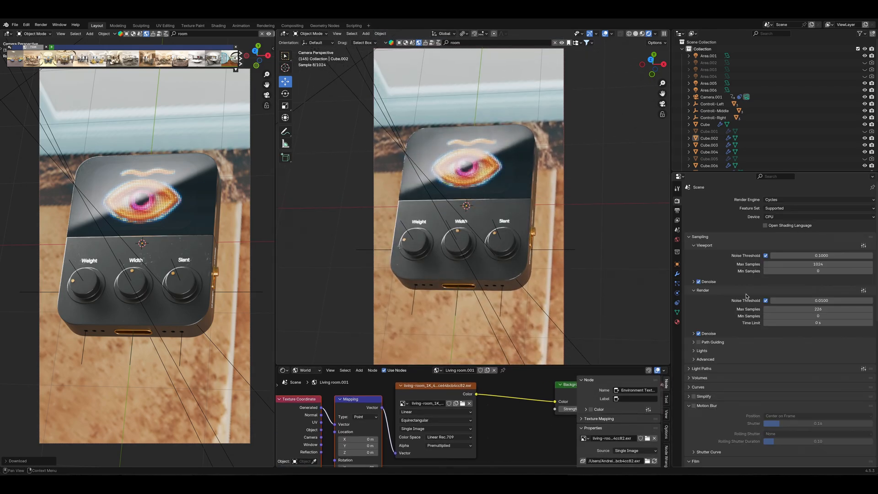
Step: Enable Film Transparent and link the Environment Texture color into the Background
{"action": "scroll", "scroll_direction": "down", "scroll_amount": 3}
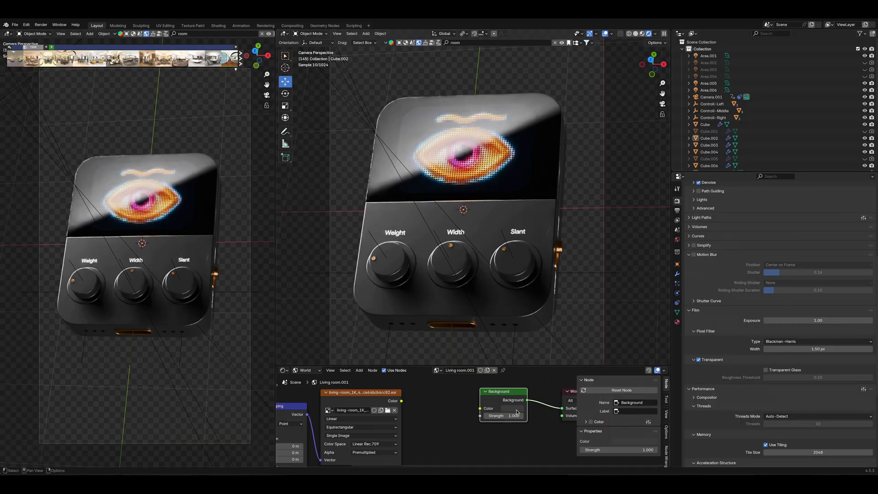
{"action": "left_click", "coordinate": [503, 401]}
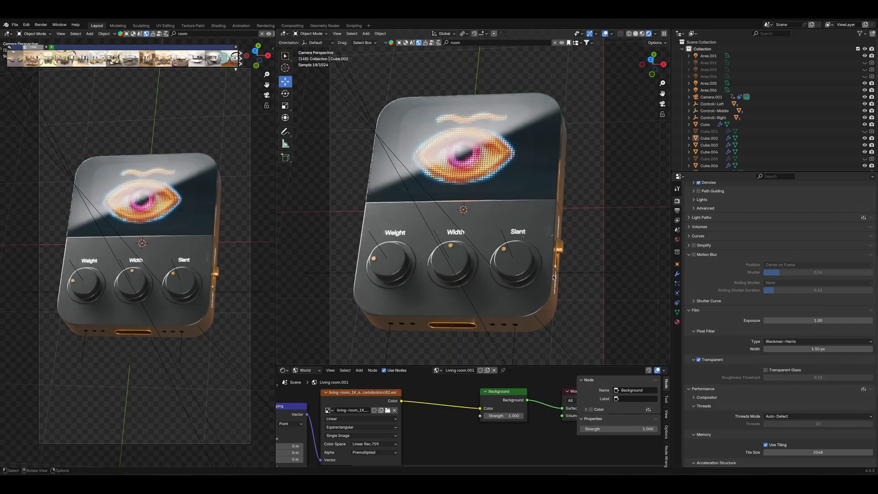
{"action": "mouse_move", "coordinate": [511, 284]}
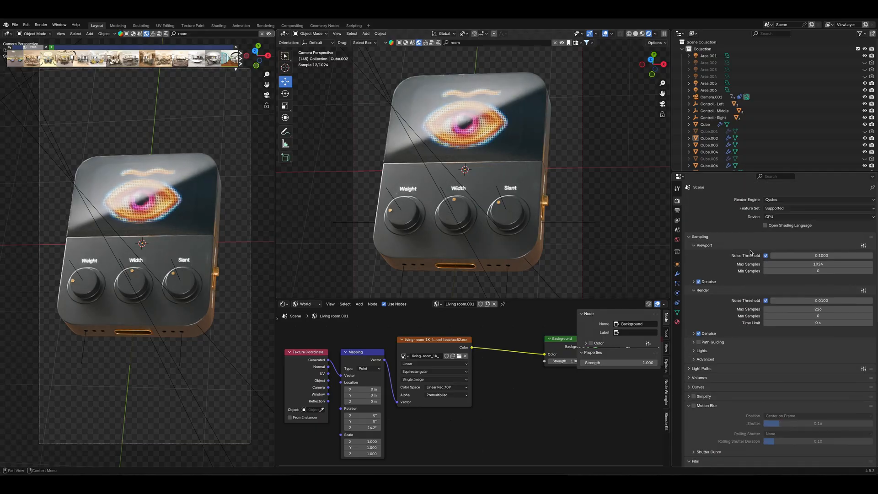
Step: Switch to EEVEE and rotate the HDRI's Mapping Rotation Z to about 214°
{"action": "left_click", "coordinate": [817, 199]}
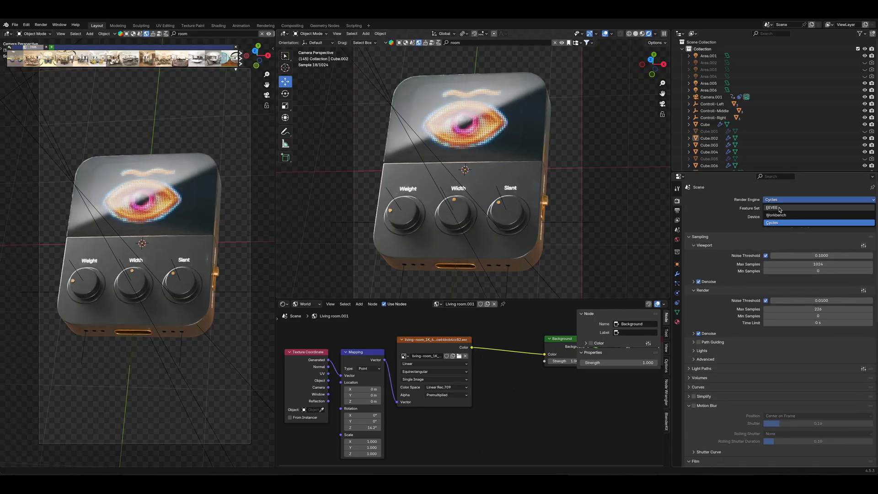
{"action": "left_click", "coordinate": [771, 207]}
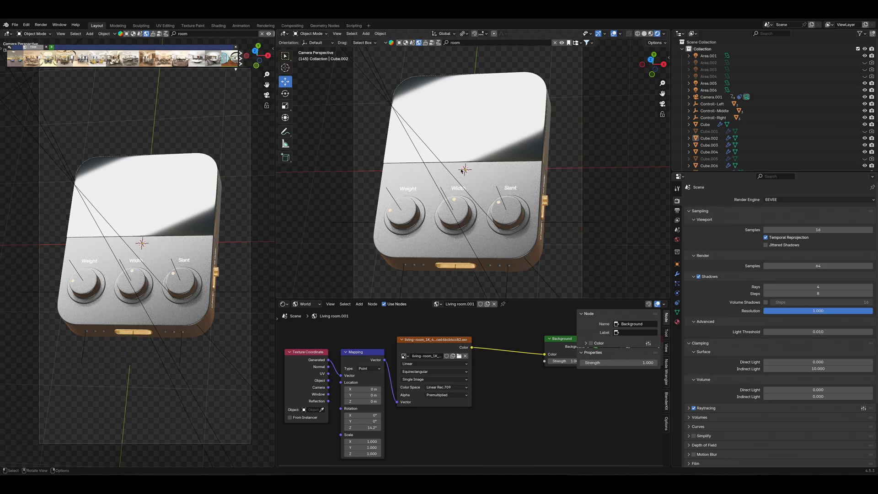
{"action": "mouse_move", "coordinate": [547, 246]}
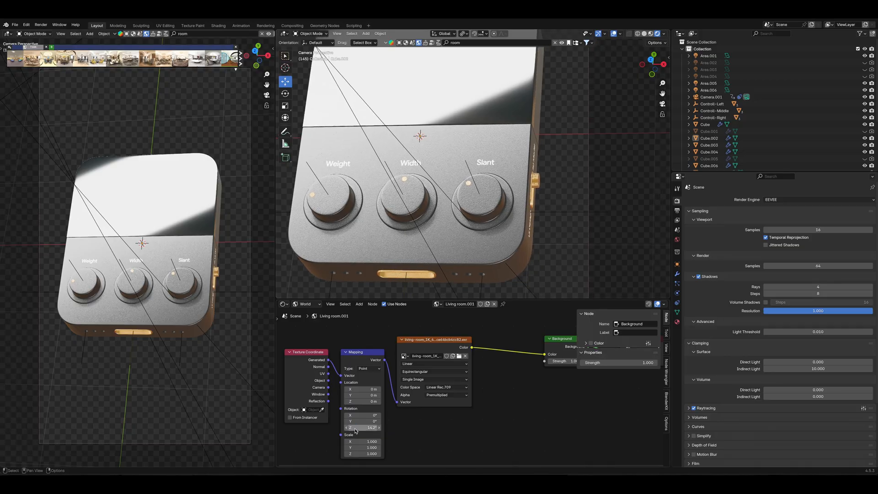
{"action": "left_click_drag", "start_coordinate": [361, 427], "coordinate": [369, 427]}
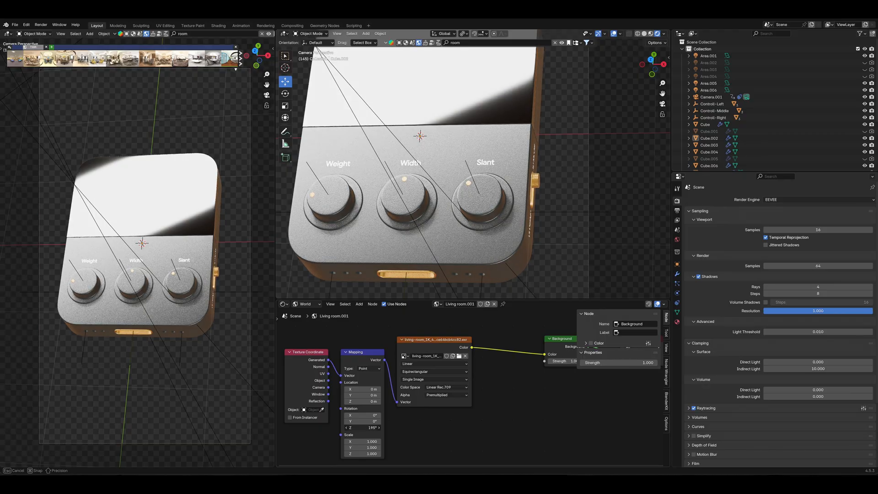
{"action": "left_click", "coordinate": [817, 199]}
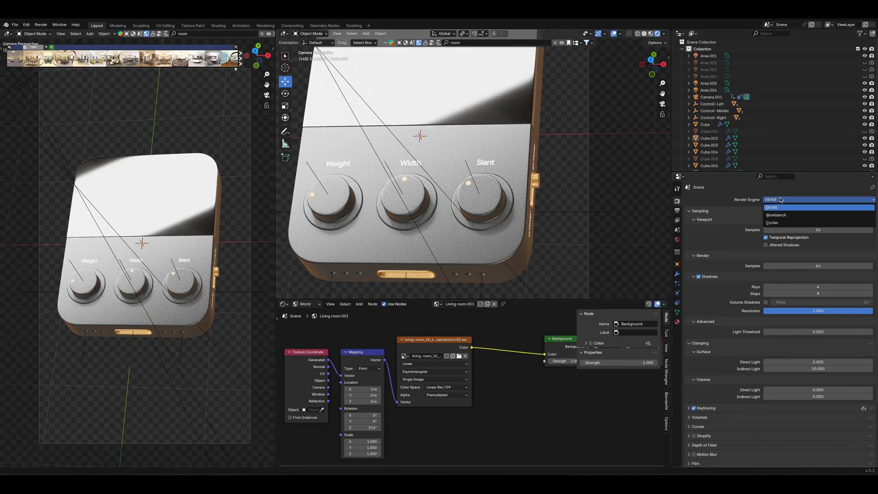
Step: Return to Cycles and download the Rogland Sunset desert HDRI at 1K
{"action": "left_click", "coordinate": [771, 222]}
{"action": "type", "text": "desert"}
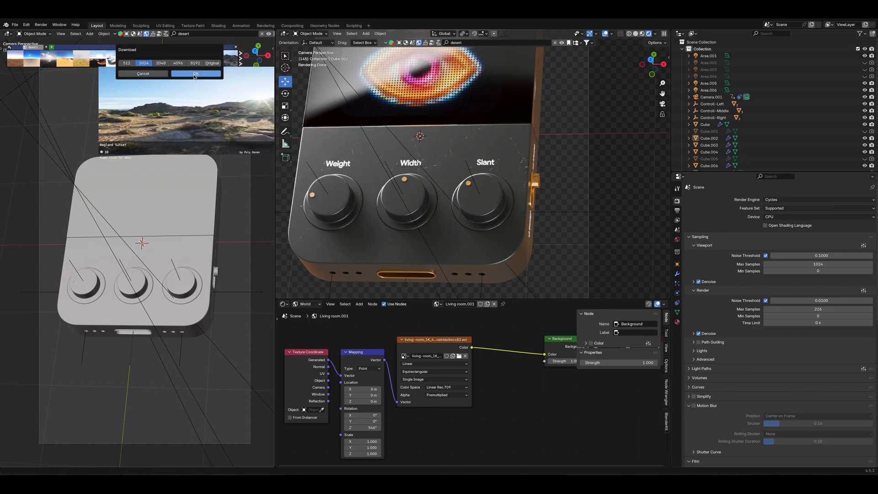
{"action": "left_click", "coordinate": [195, 74]}
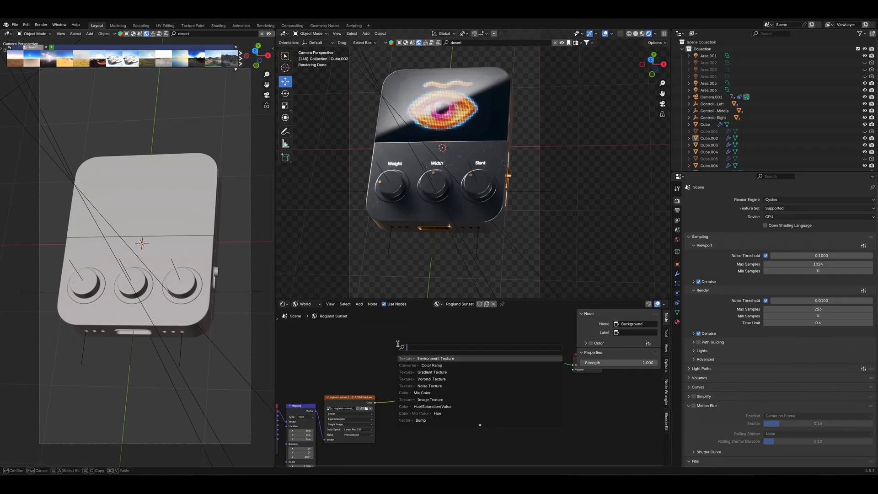
Step: Add a Hue/Saturation/Value node to the world and untick Film Transparent
{"action": "type", "text": "hue"}
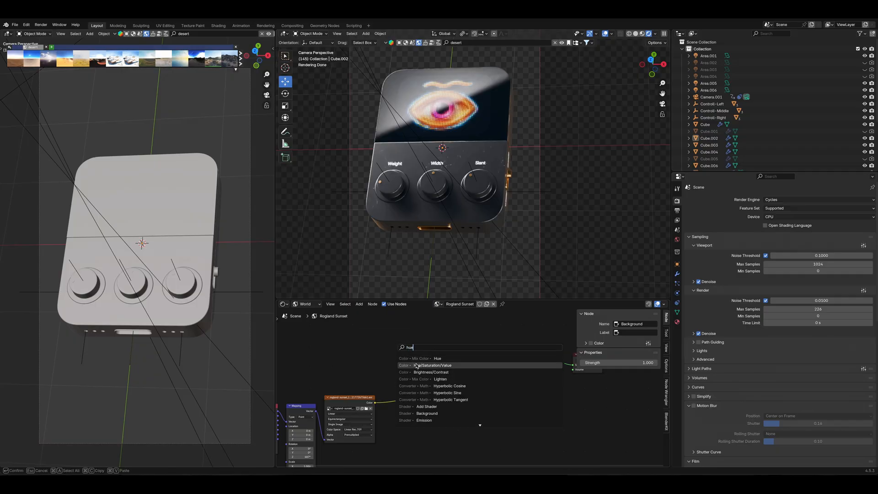
{"action": "left_click", "coordinate": [431, 365]}
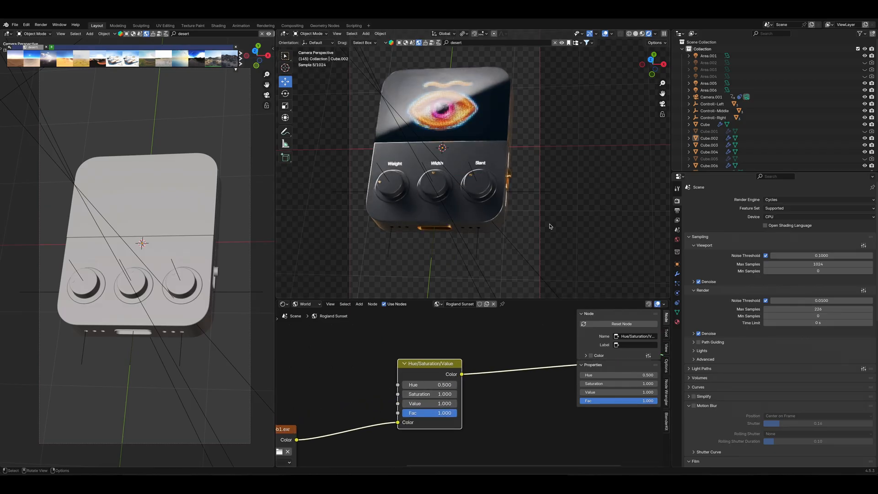
{"action": "left_click", "coordinate": [698, 401]}
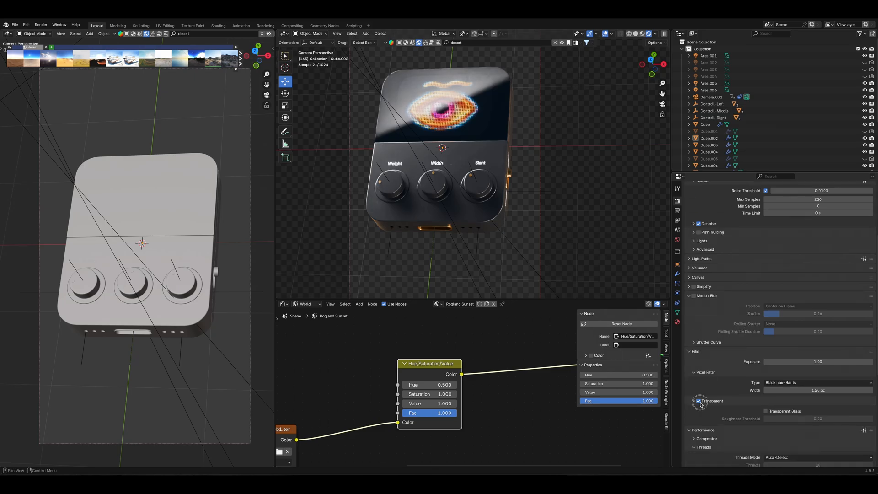
{"action": "left_click", "coordinate": [698, 401]}
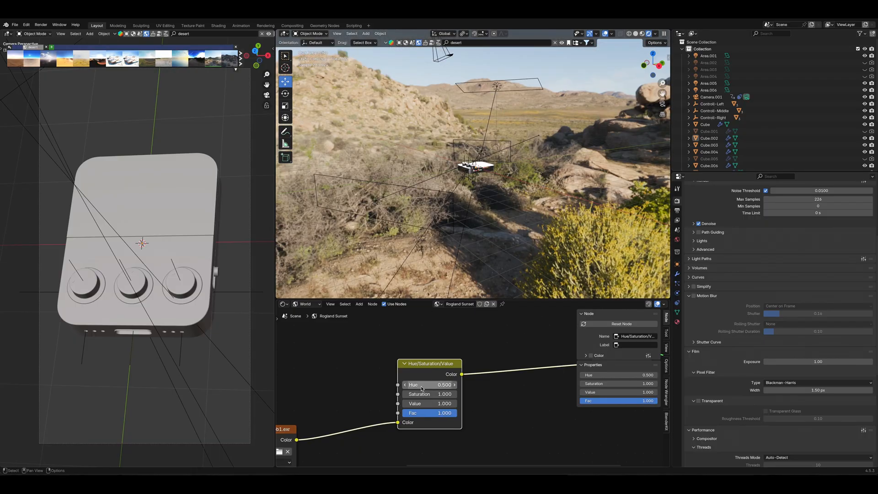
Step: Drag the node's Hue value to tint the desert, settling near 0.46
{"action": "left_click_drag", "start_coordinate": [428, 384], "coordinate": [420, 384]}
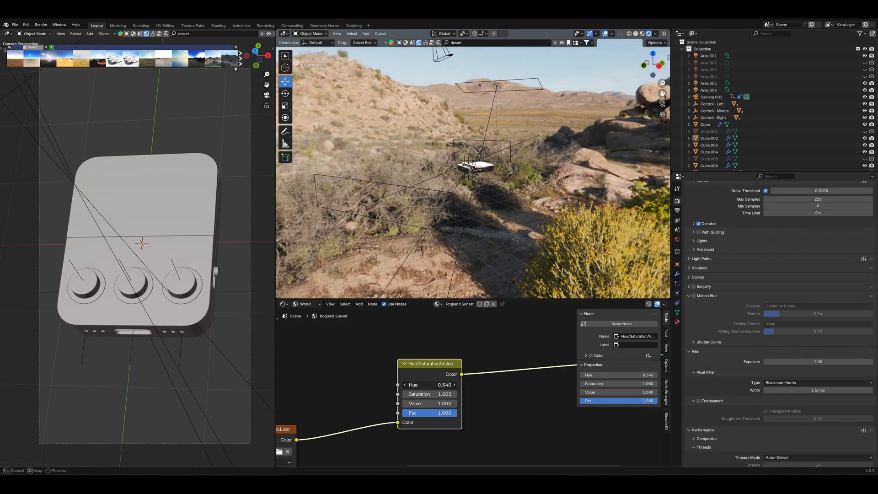
{"action": "left_click_drag", "start_coordinate": [436, 384], "coordinate": [443, 385]}
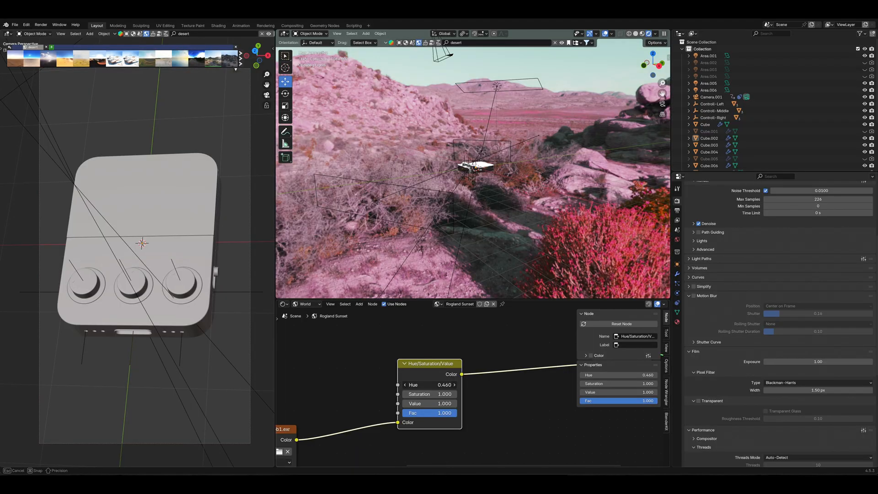
{"action": "left_click_drag", "start_coordinate": [428, 384], "coordinate": [442, 384]}
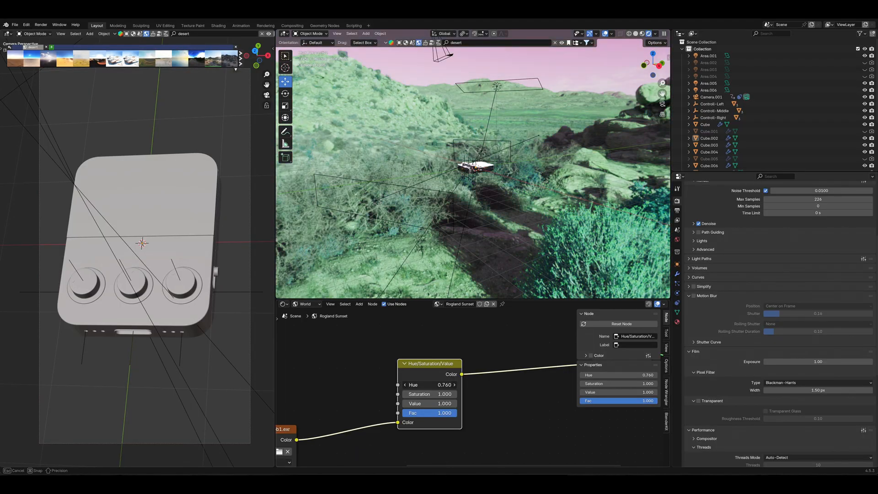
{"action": "left_click_drag", "start_coordinate": [443, 384], "coordinate": [428, 384]}
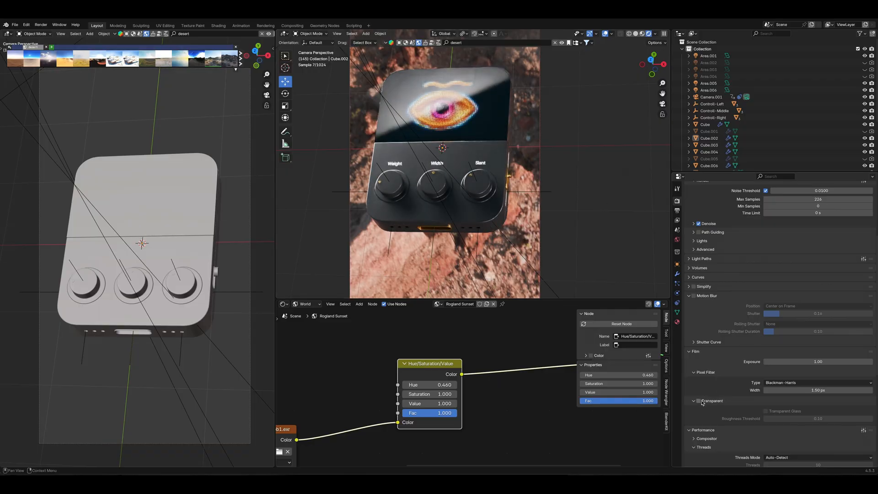
Step: Re-enable transparent film and tint the HDRI to hue 0.940, saturation 1.180
{"action": "left_click", "coordinate": [698, 400]}
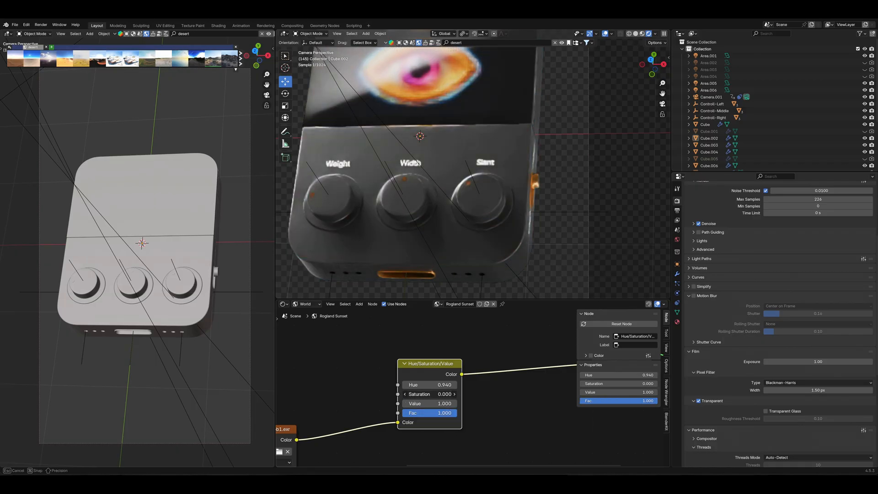
{"action": "type", "text": "2.000"}
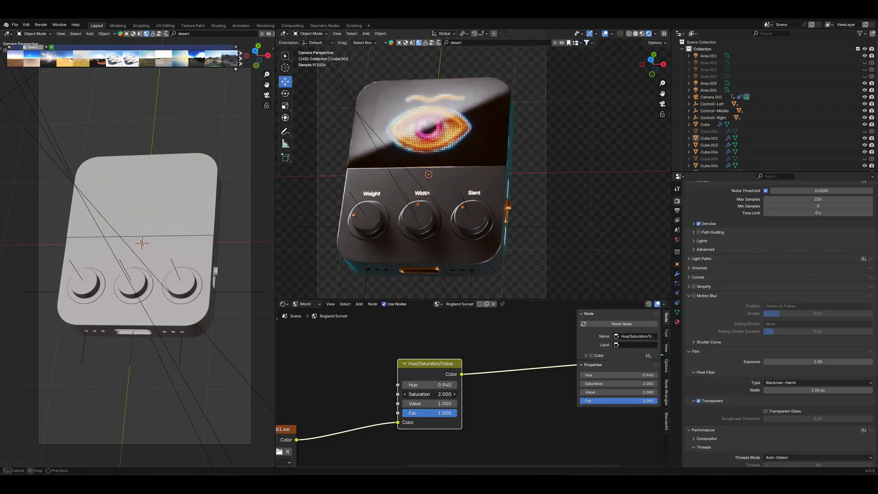
{"action": "left_click_drag", "start_coordinate": [429, 394], "coordinate": [428, 394]}
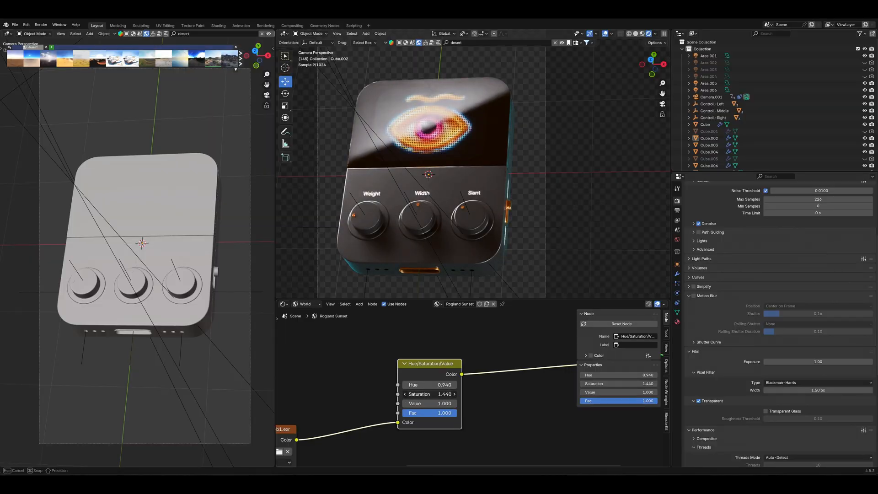
{"action": "left_click_drag", "start_coordinate": [442, 394], "coordinate": [429, 394]}
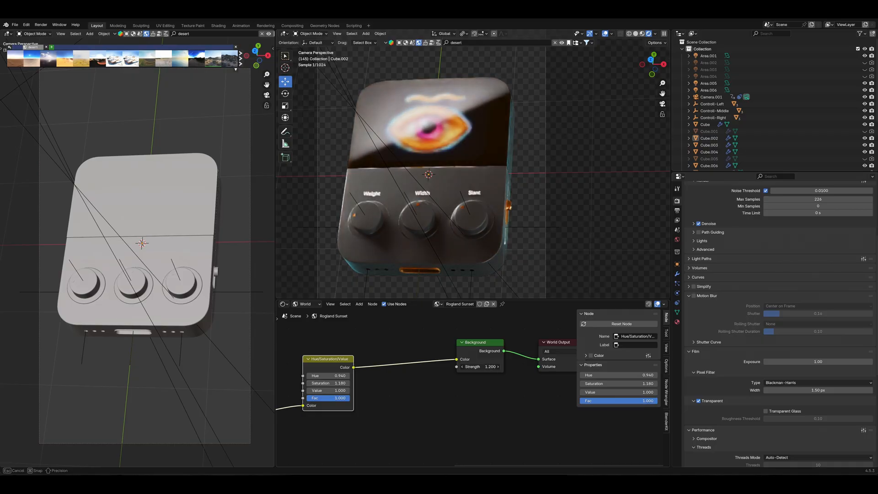
{"action": "left_click", "coordinate": [487, 367]}
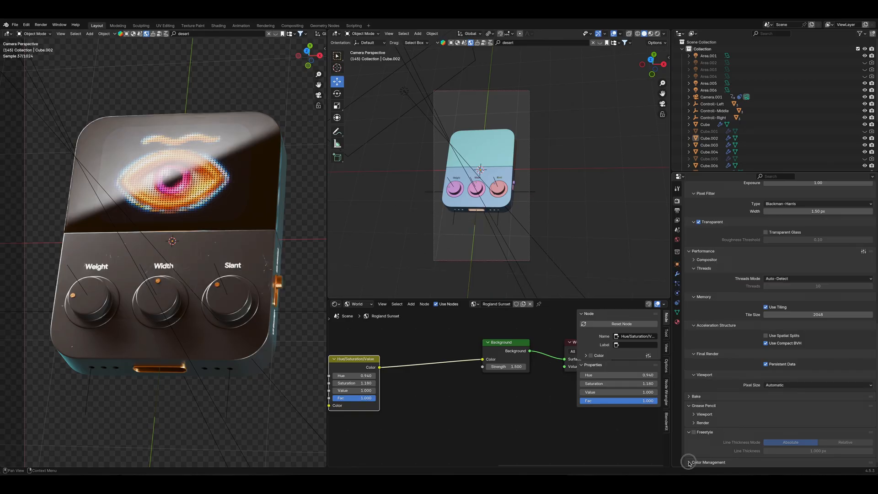
Step: Expand Color Management and try the Base Contrast and High Contrast looks
{"action": "left_click", "coordinate": [688, 462]}
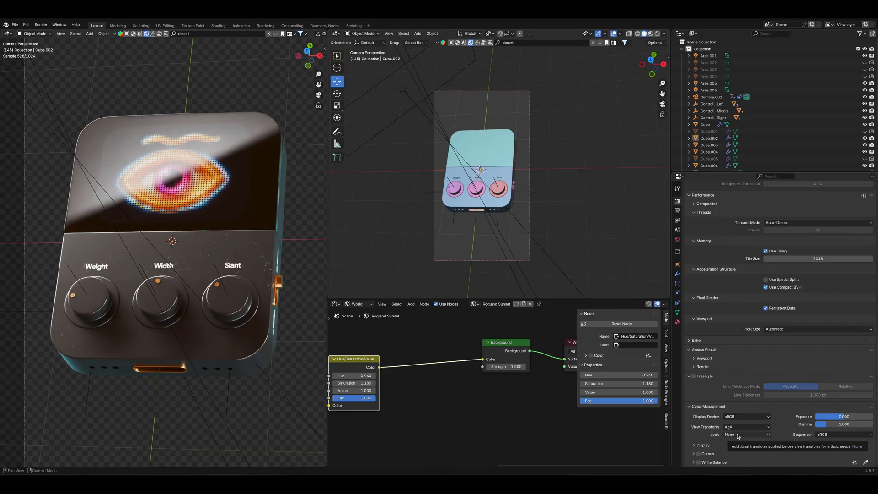
{"action": "left_click", "coordinate": [748, 434]}
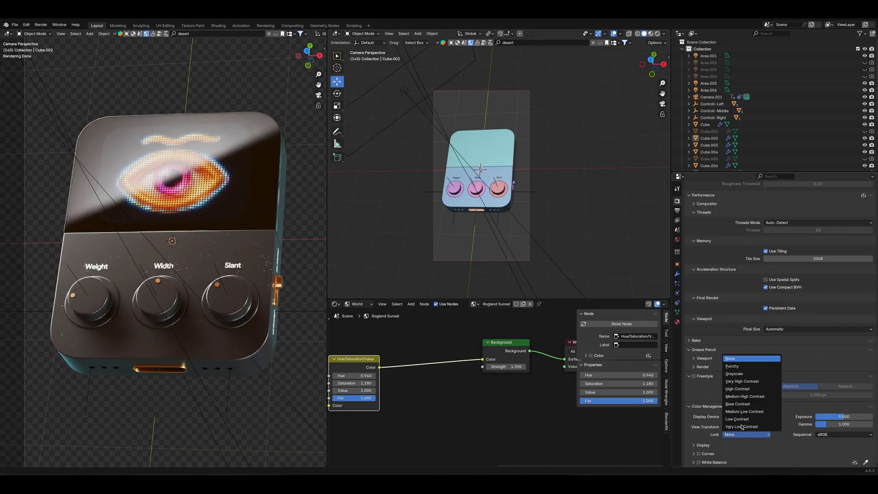
{"action": "mouse_move", "coordinate": [739, 404]}
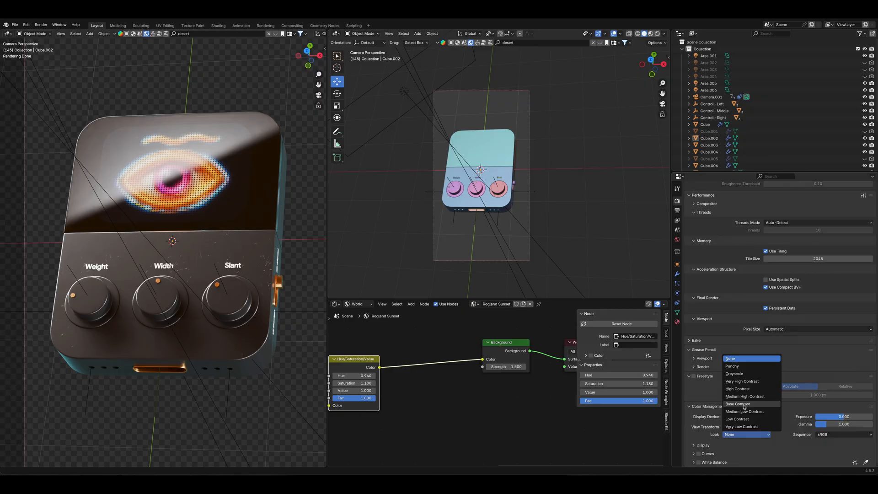
{"action": "left_click", "coordinate": [738, 404]}
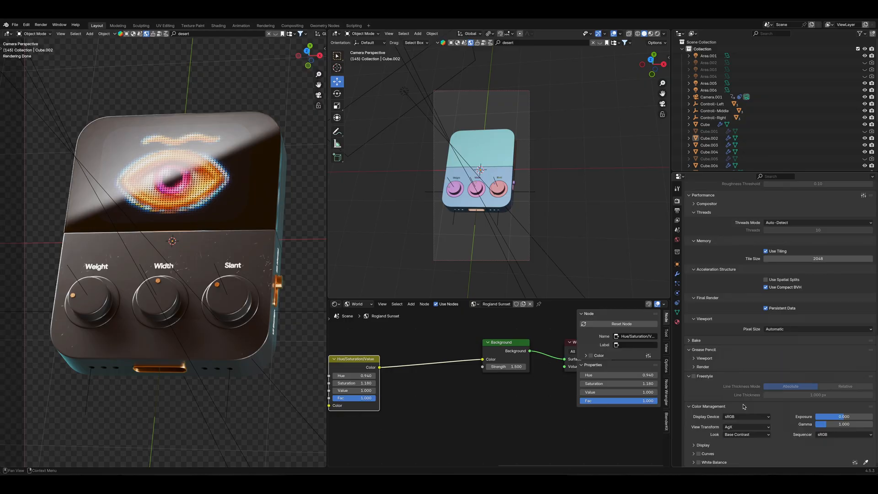
{"action": "mouse_move", "coordinate": [109, 258]}
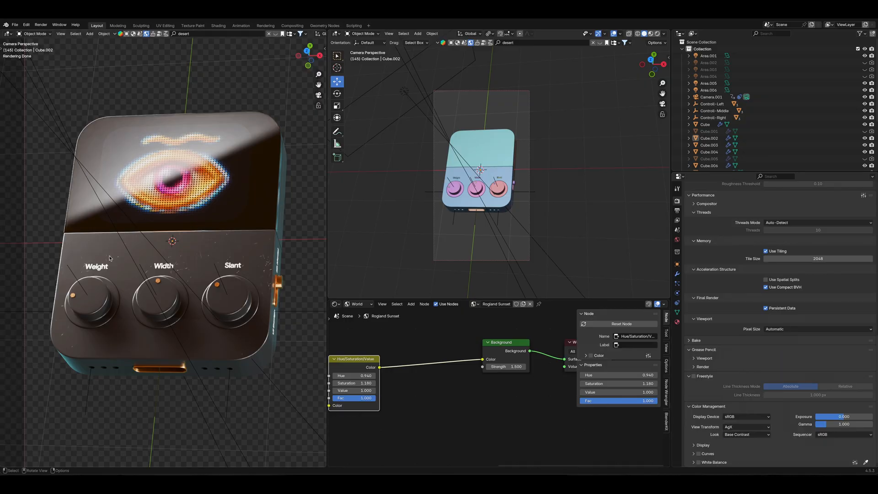
{"action": "left_click", "coordinate": [746, 434]}
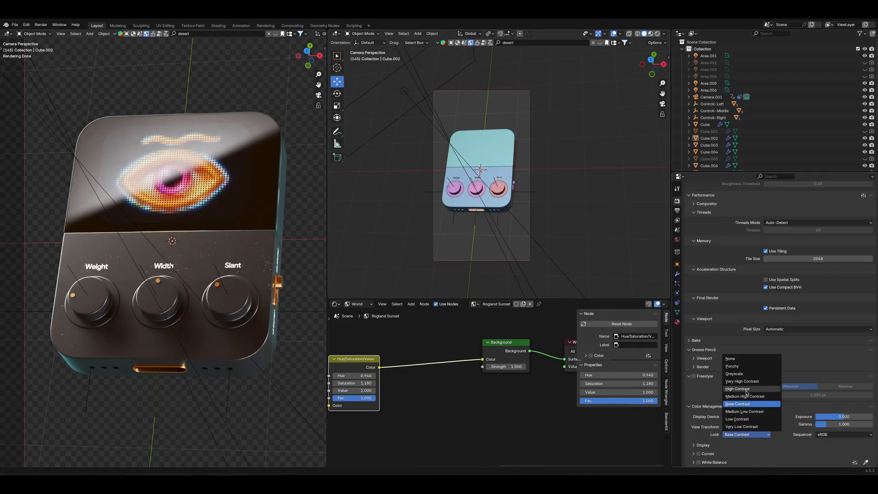
{"action": "left_click", "coordinate": [738, 389]}
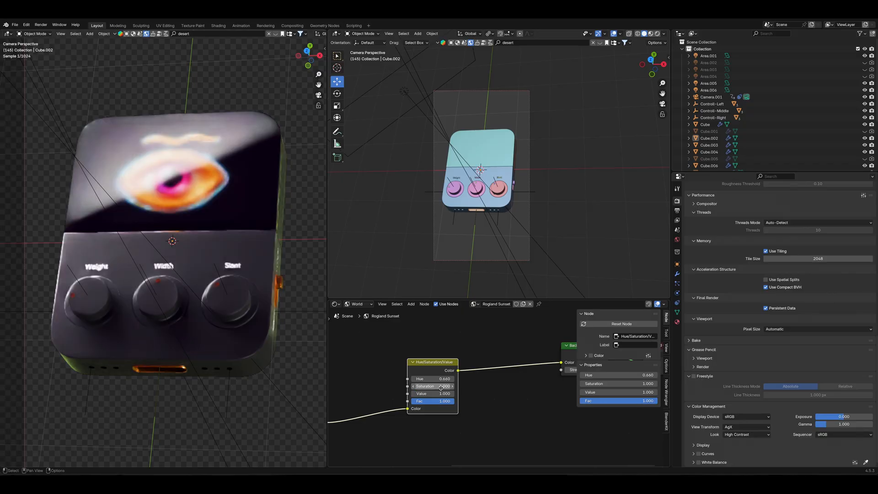
Step: Retint the HDRI to hue 0.000, saturation 1.000 and settle on the Punchy look
{"action": "left_click_drag", "start_coordinate": [442, 378], "coordinate": [453, 378]}
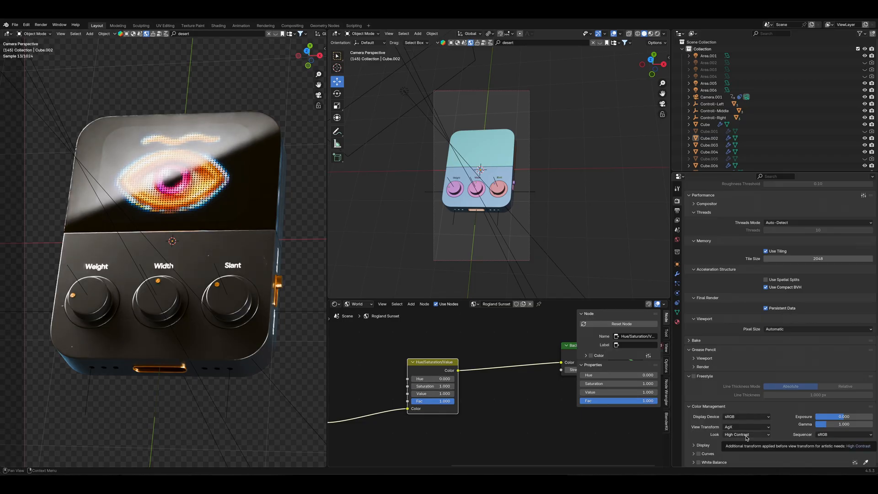
{"action": "left_click", "coordinate": [746, 434]}
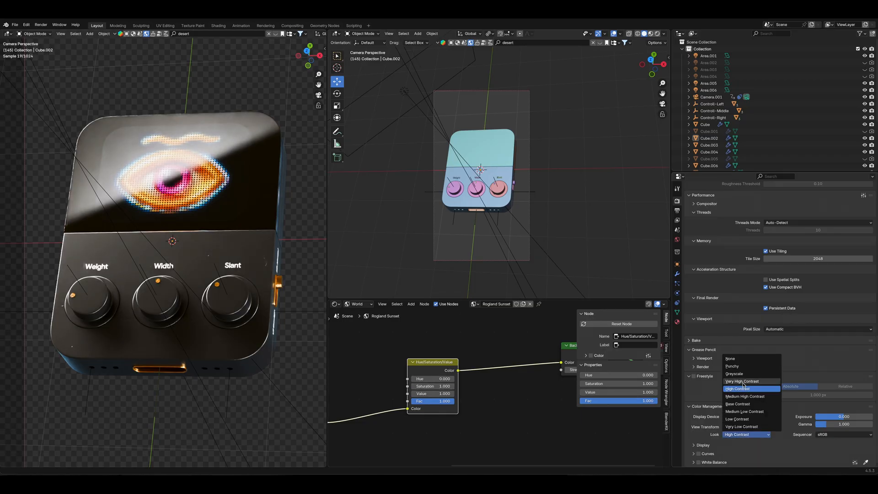
{"action": "left_click", "coordinate": [741, 381]}
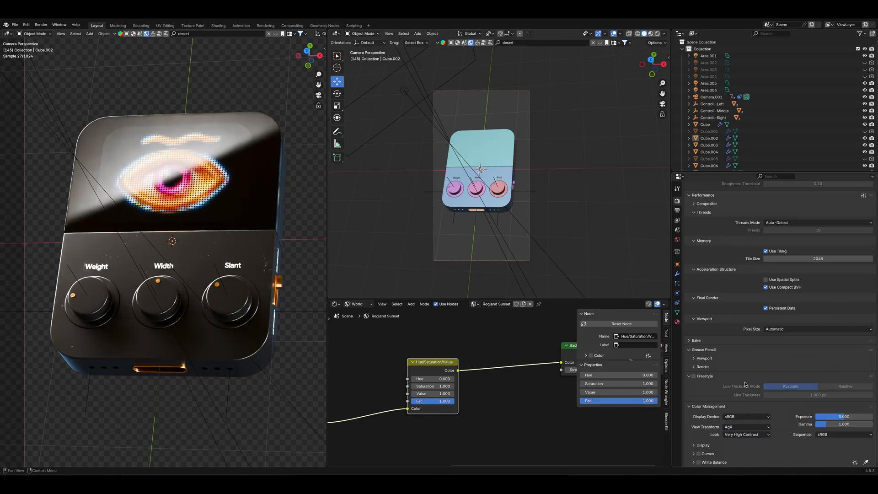
{"action": "left_click", "coordinate": [744, 434]}
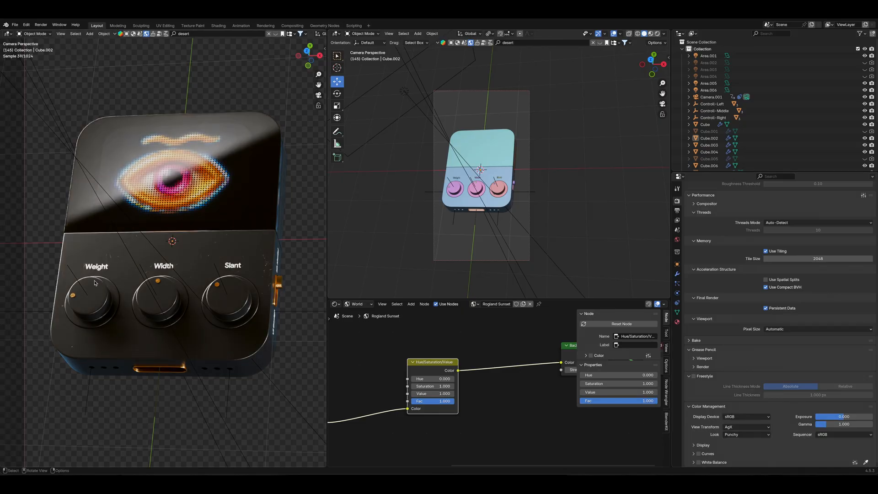
{"action": "mouse_move", "coordinate": [257, 390]}
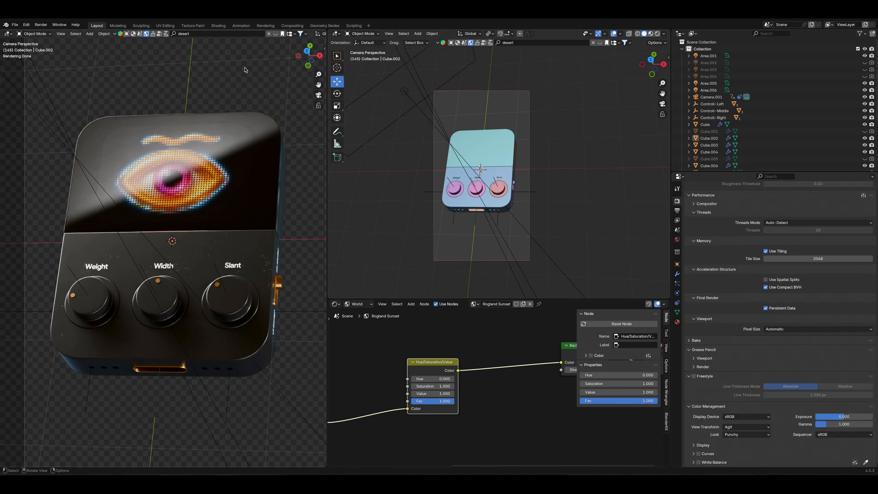
{"action": "mouse_move", "coordinate": [473, 381]}
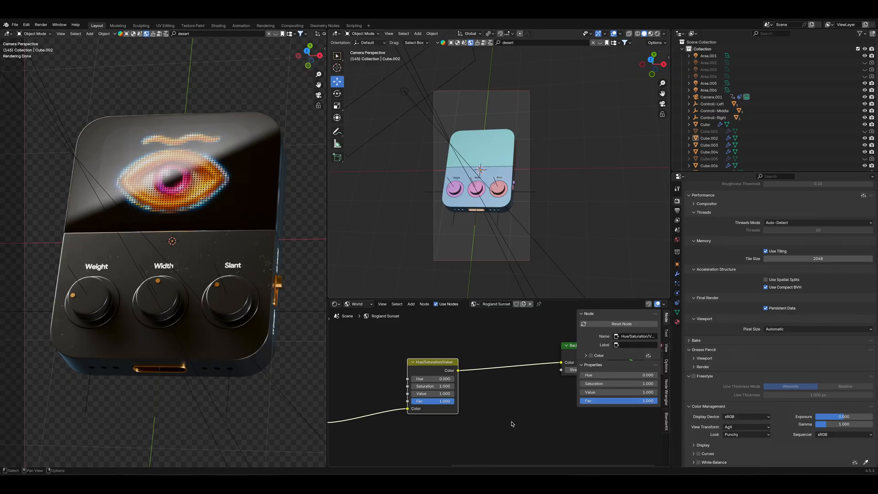
{"action": "mouse_move", "coordinate": [511, 424]}
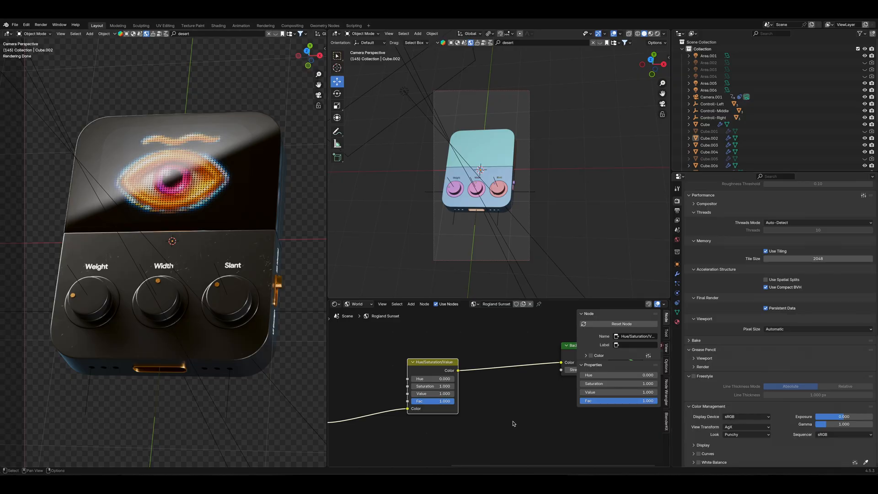
{"action": "left_click", "coordinate": [698, 453]}
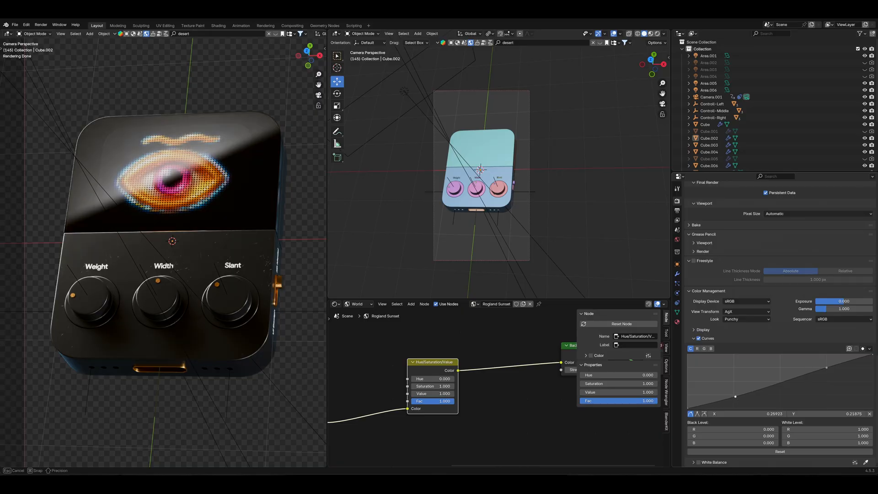
Step: Drag the shadow point down and highlight point up into a contrast S-curve
{"action": "left_click_drag", "start_coordinate": [736, 396], "coordinate": [825, 370]}
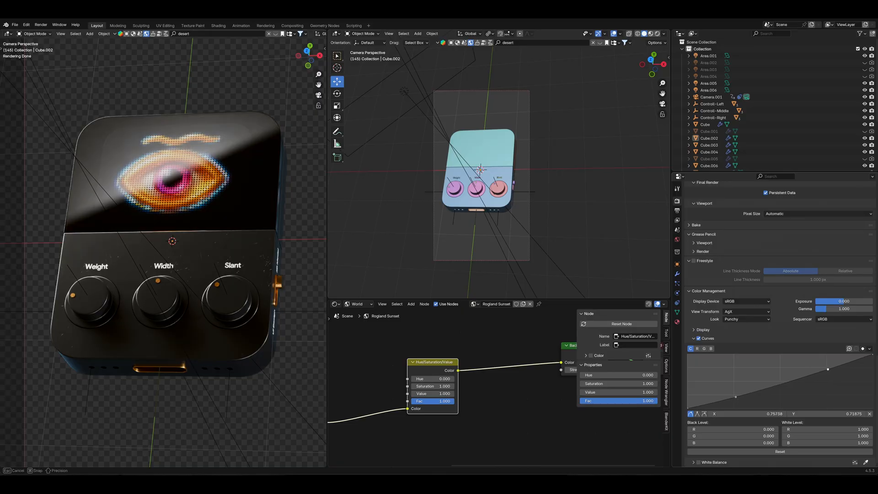
{"action": "left_click_drag", "start_coordinate": [827, 368], "coordinate": [824, 366]}
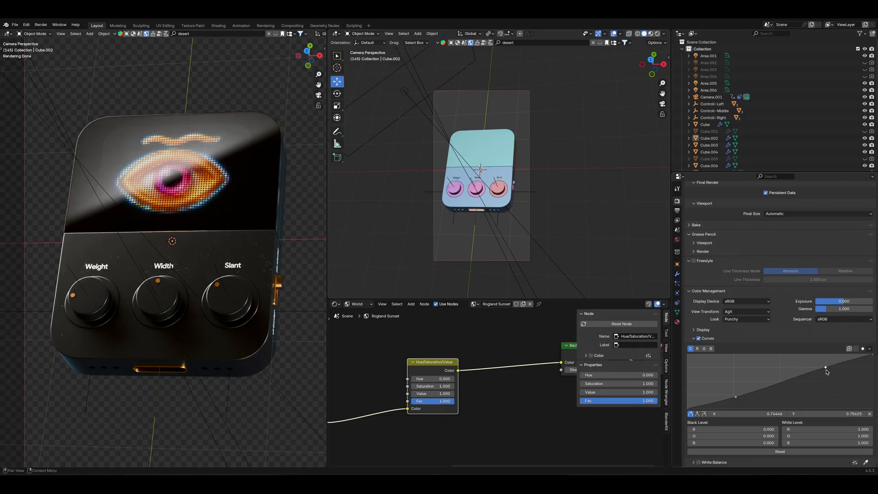
{"action": "left_click_drag", "start_coordinate": [825, 367], "coordinate": [834, 376]}
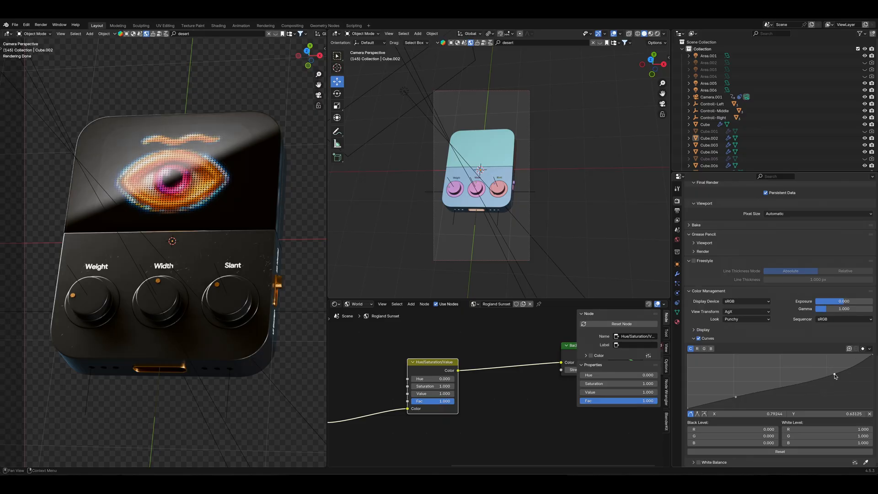
{"action": "left_click_drag", "start_coordinate": [833, 377], "coordinate": [738, 398]}
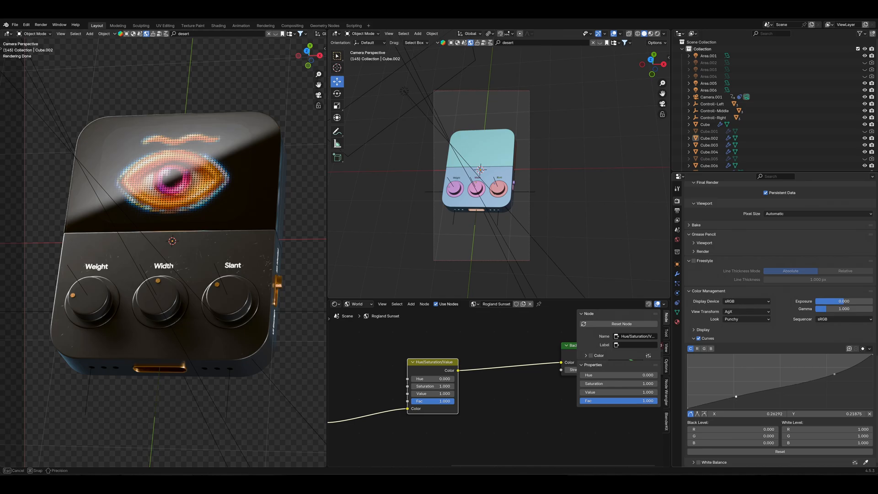
{"action": "left_click_drag", "start_coordinate": [736, 395], "coordinate": [832, 372]}
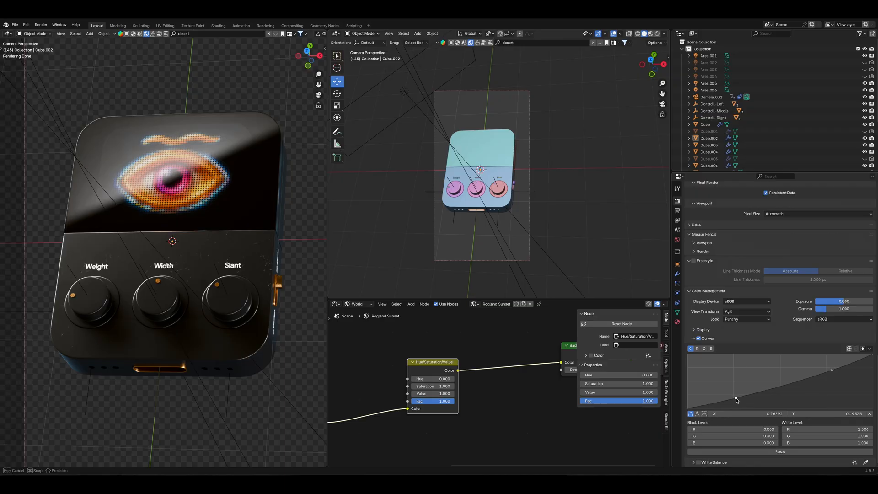
{"action": "left_click_drag", "start_coordinate": [736, 399], "coordinate": [735, 397]}
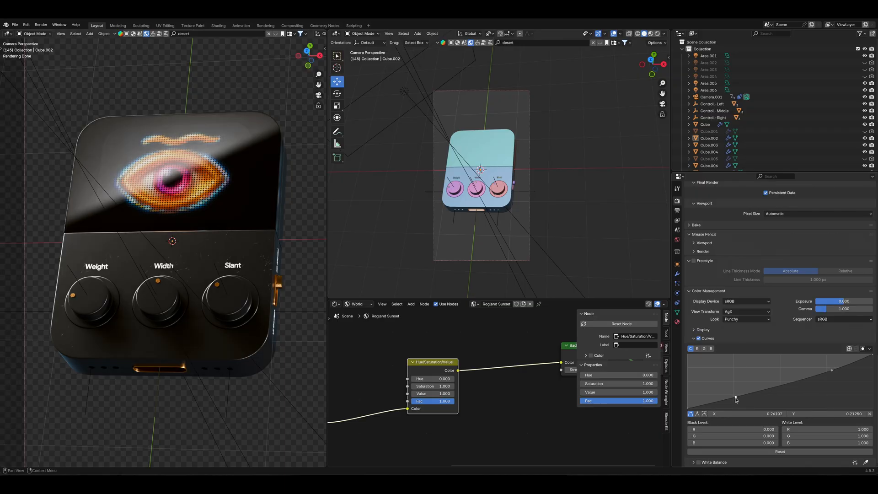